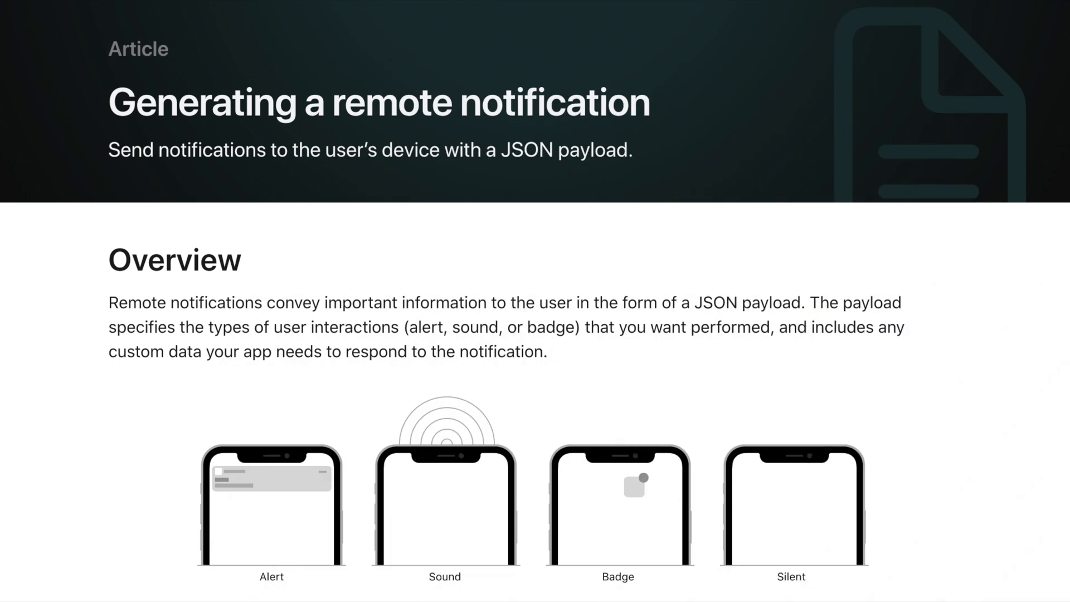
Create an iOS App project 'TestPushNotifications' with SwiftUI interface, saved on the Desktop
left_click(69, 6)
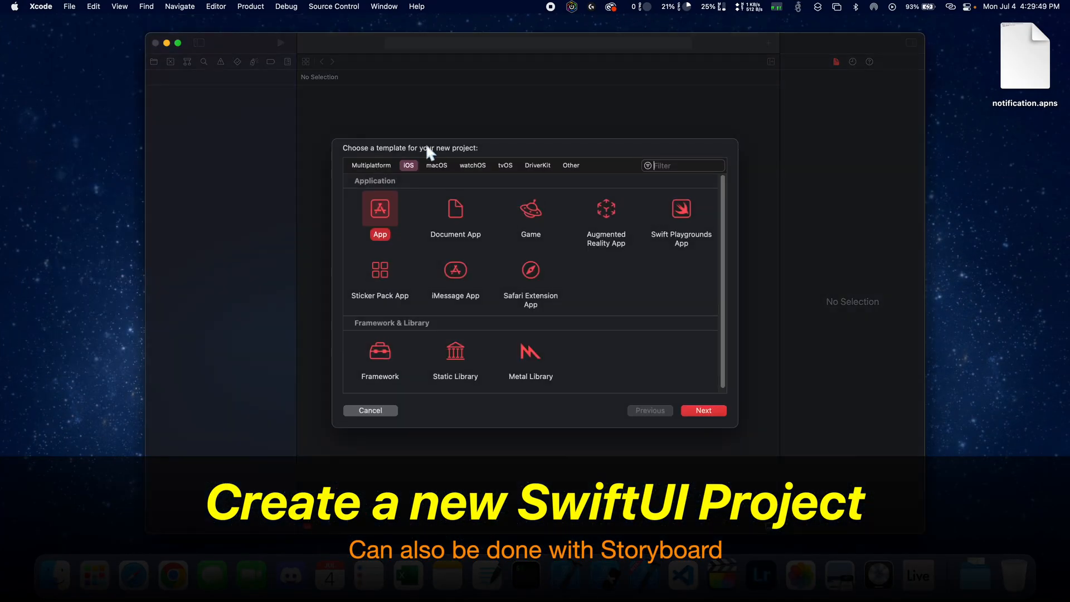
left_click(703, 410)
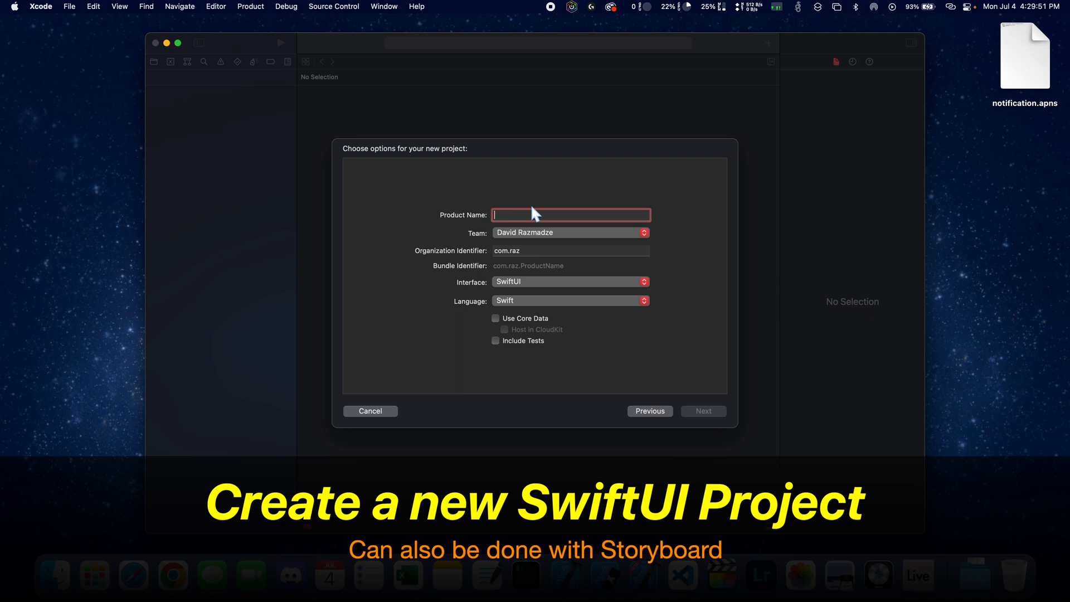
type("TestP")
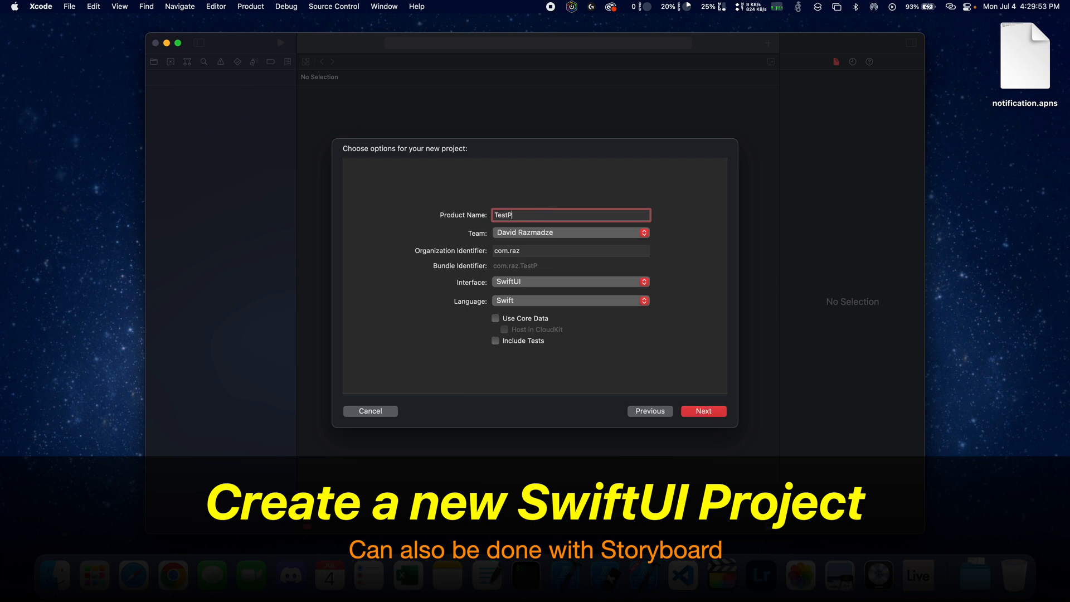
type("ushNotifications")
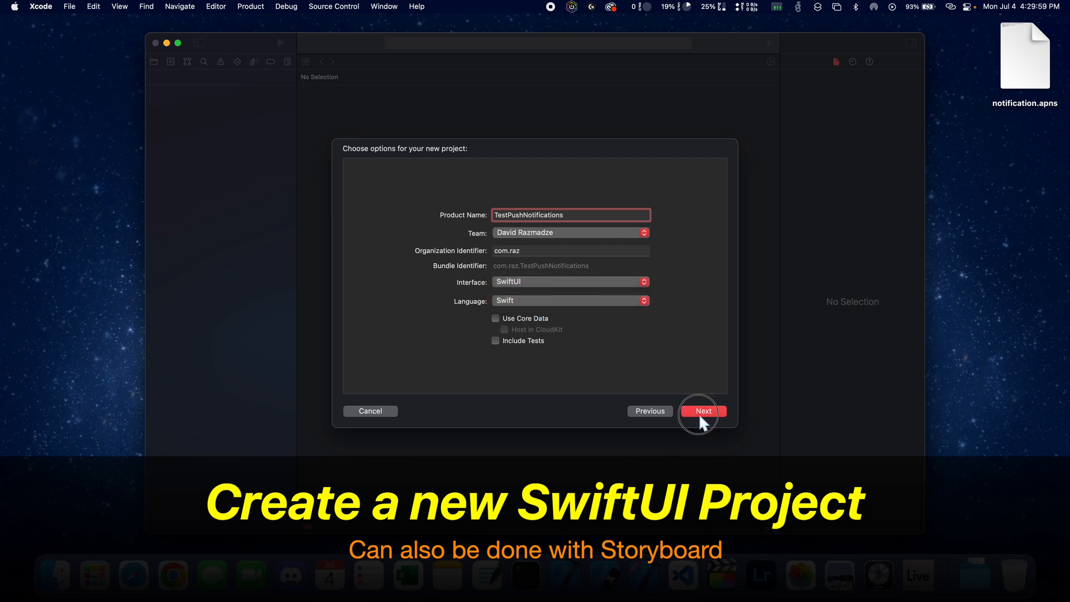
left_click(703, 411)
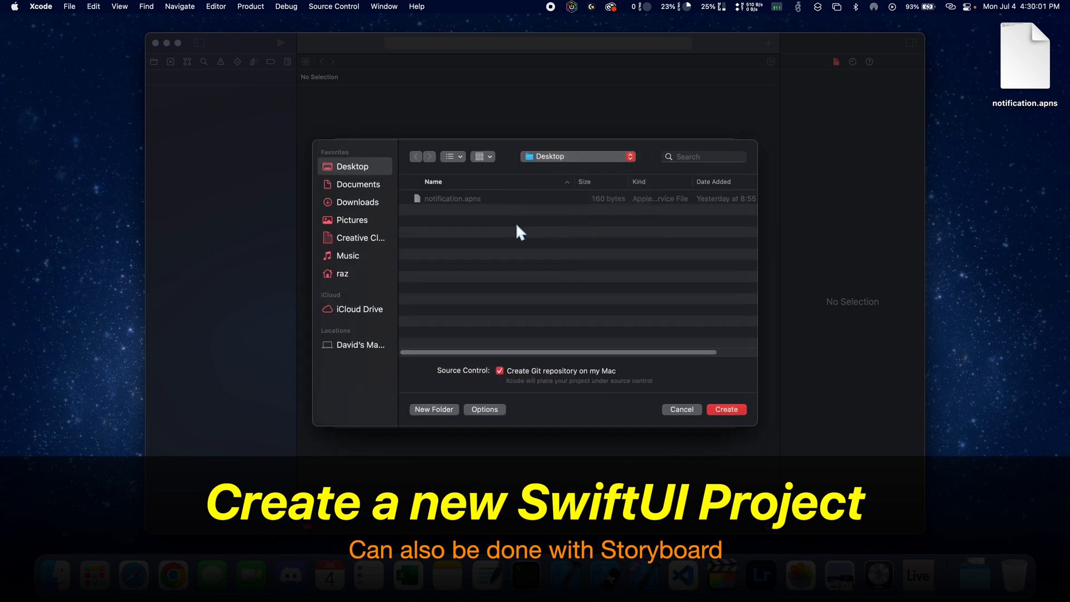
left_click(725, 409)
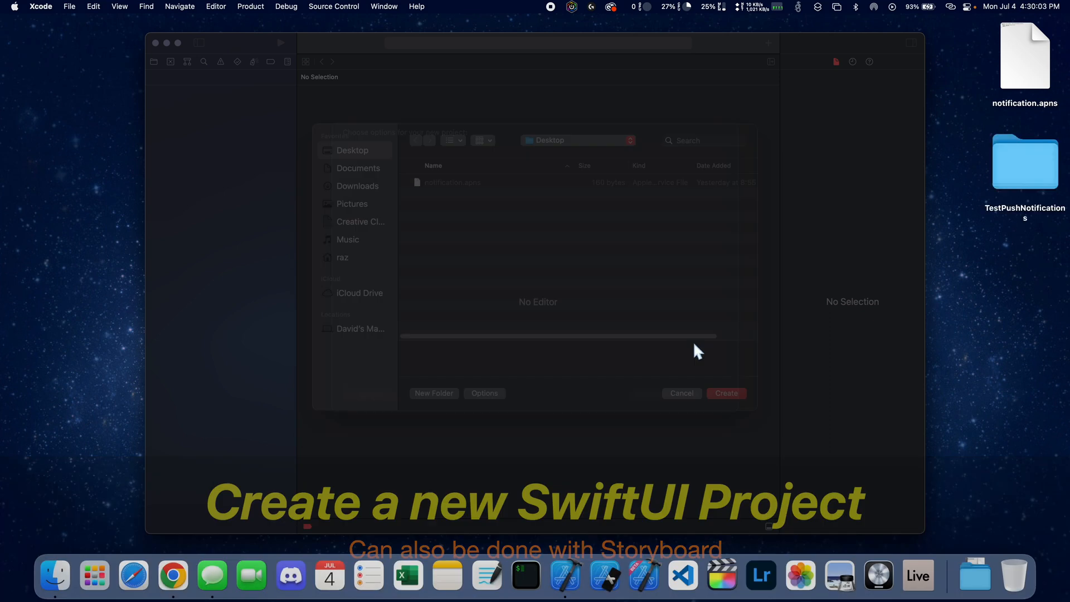
Build and launch the app on the iPhone 13 Pro Max simulator
left_click(726, 393)
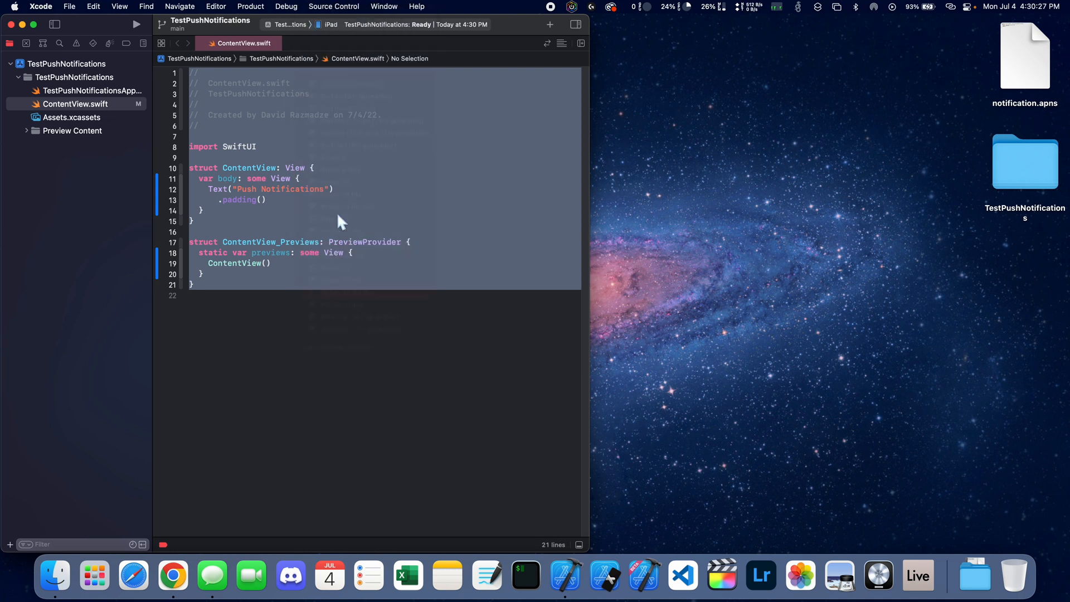
left_click(136, 24)
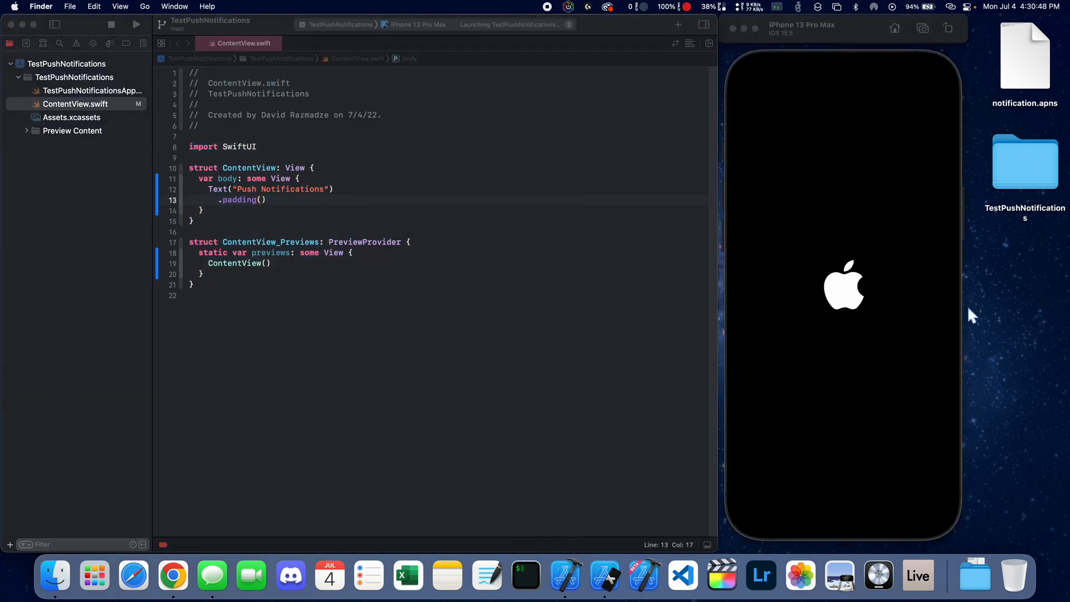
left_click(136, 24)
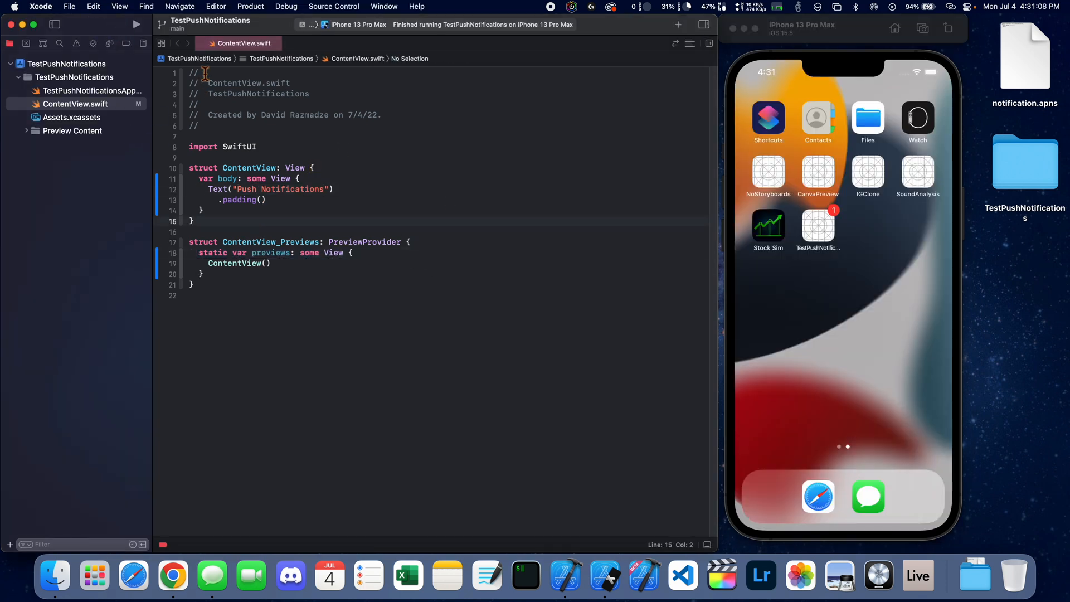
In TestPushNotificationsApp.swift, add '// MARK: - AppDelegate' and class AppDelegate: NSObject, UIApplicationDelegate
left_click(90, 91)
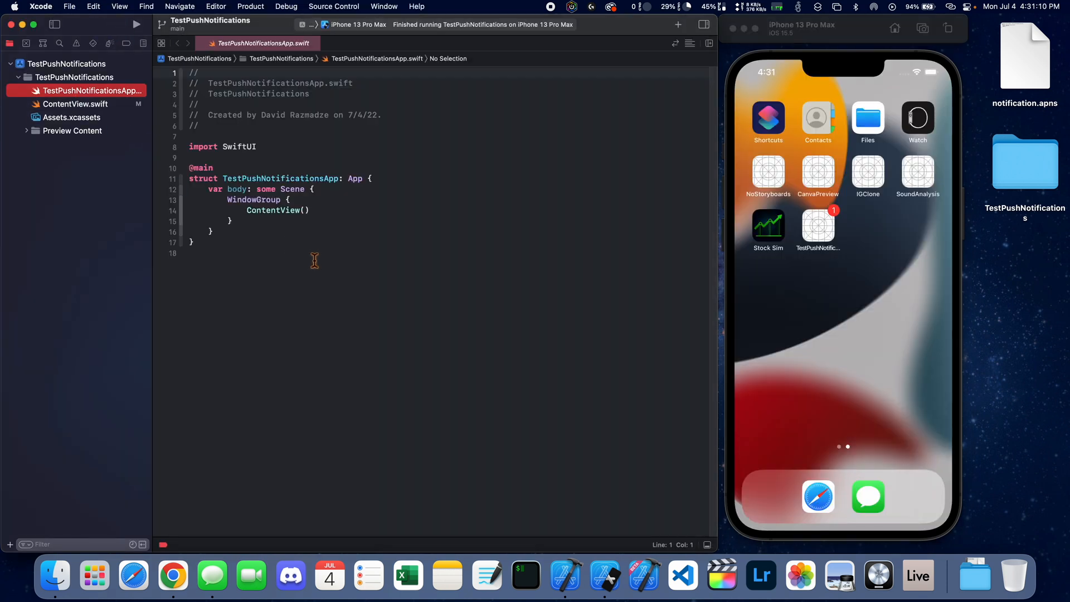
left_click(307, 231)
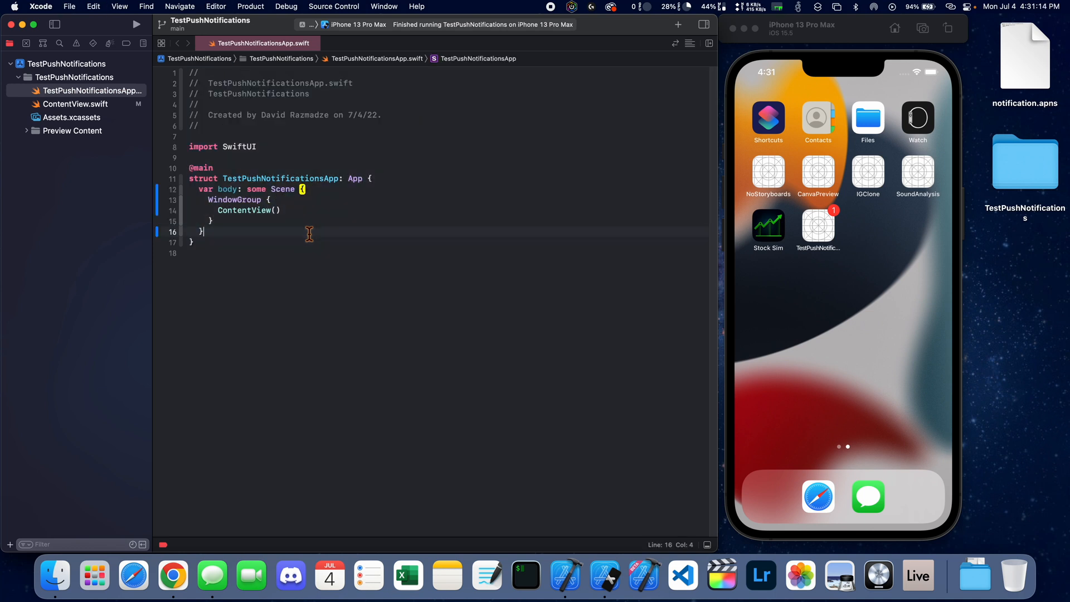
type("// MARK: - Ap")
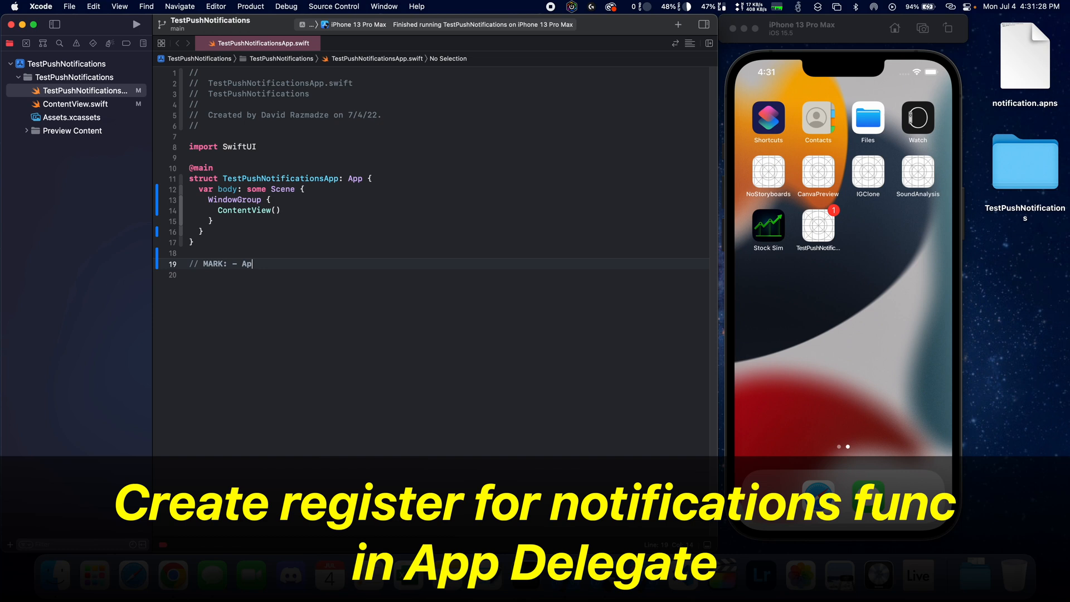
type("pDelegate")
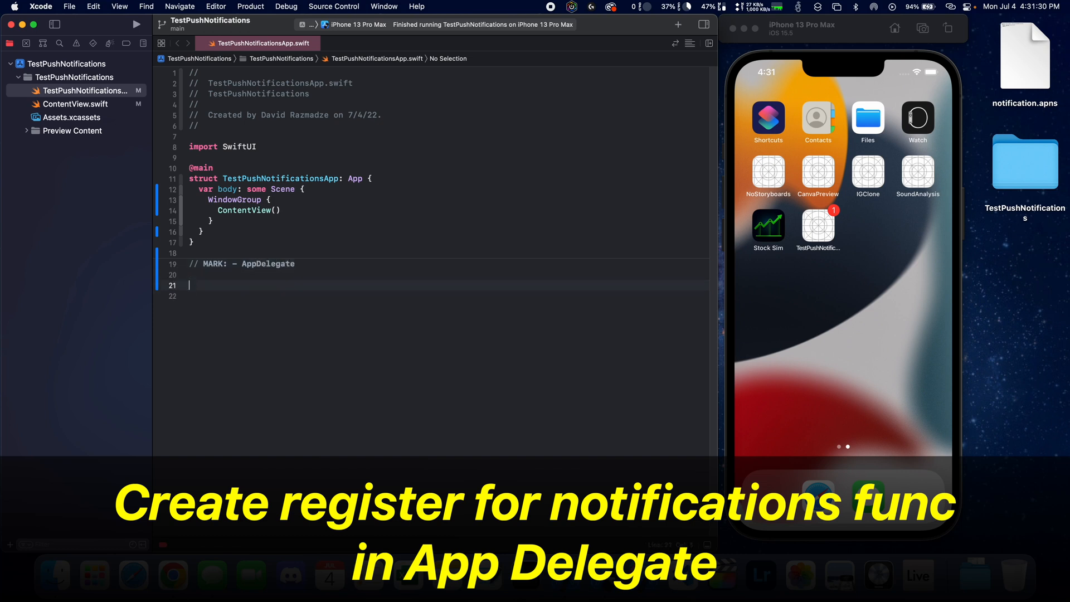
type("class AppDeleg")
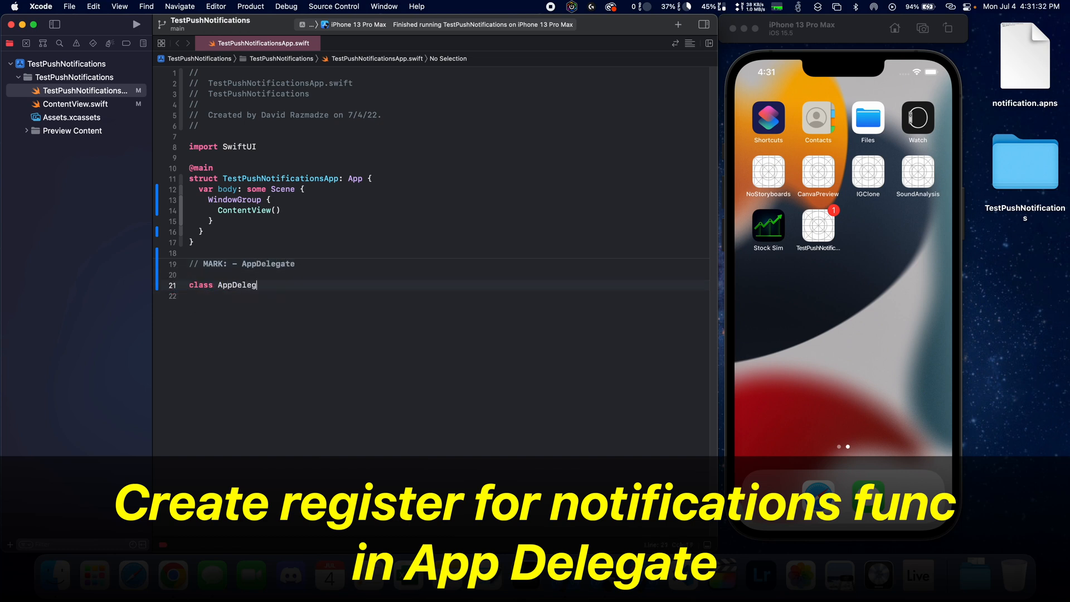
type(": NSObject,")
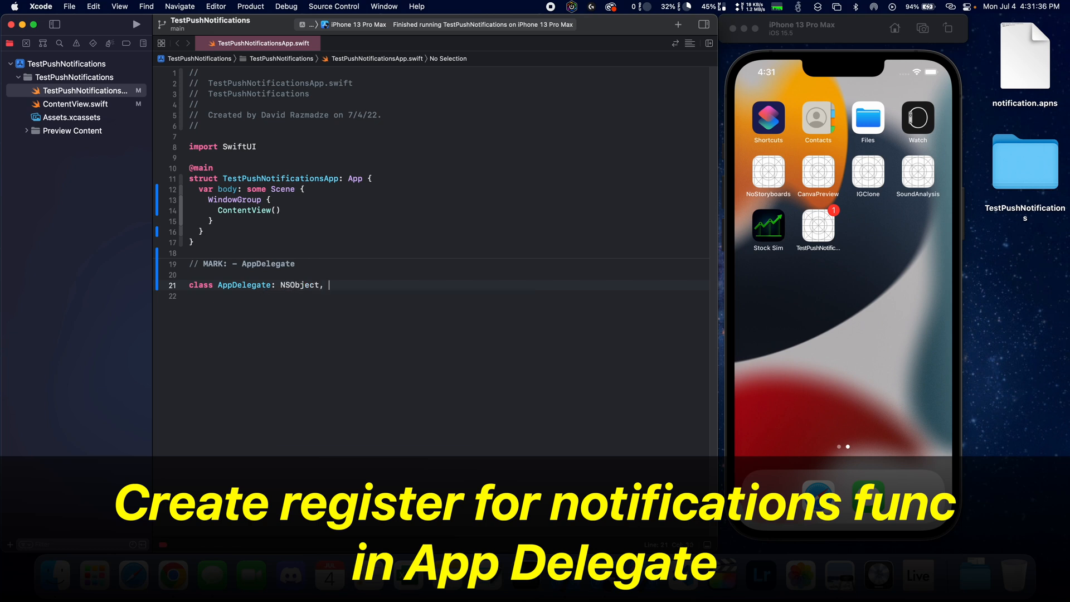
type("UIApplicatonDelegate {")
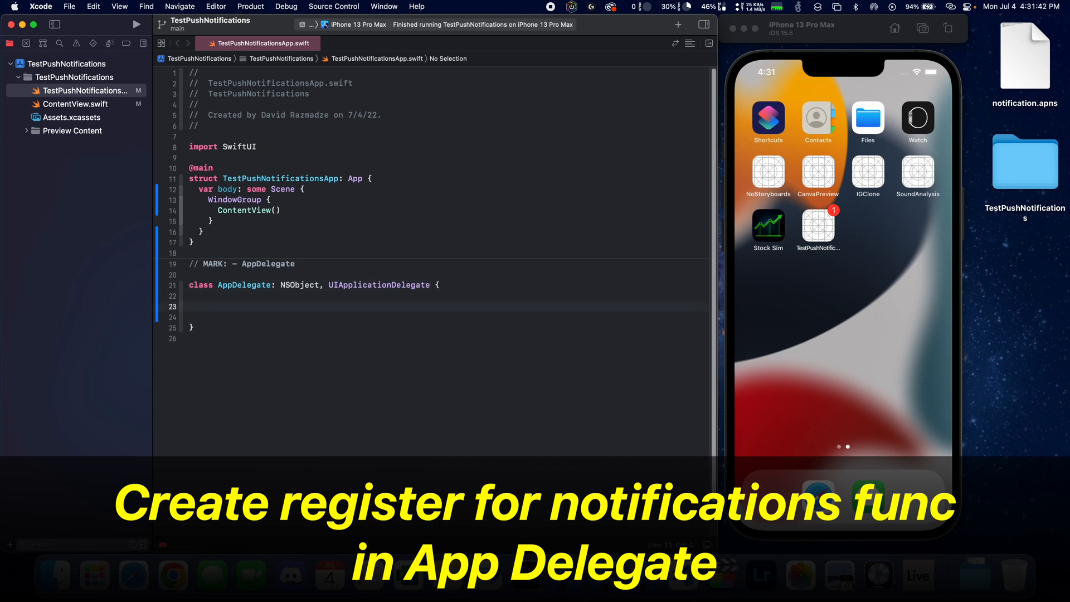
Add didFinishLaunchingWithOptions returning true, then a '// MARK: - Notification Functions' comment
type("didfini")
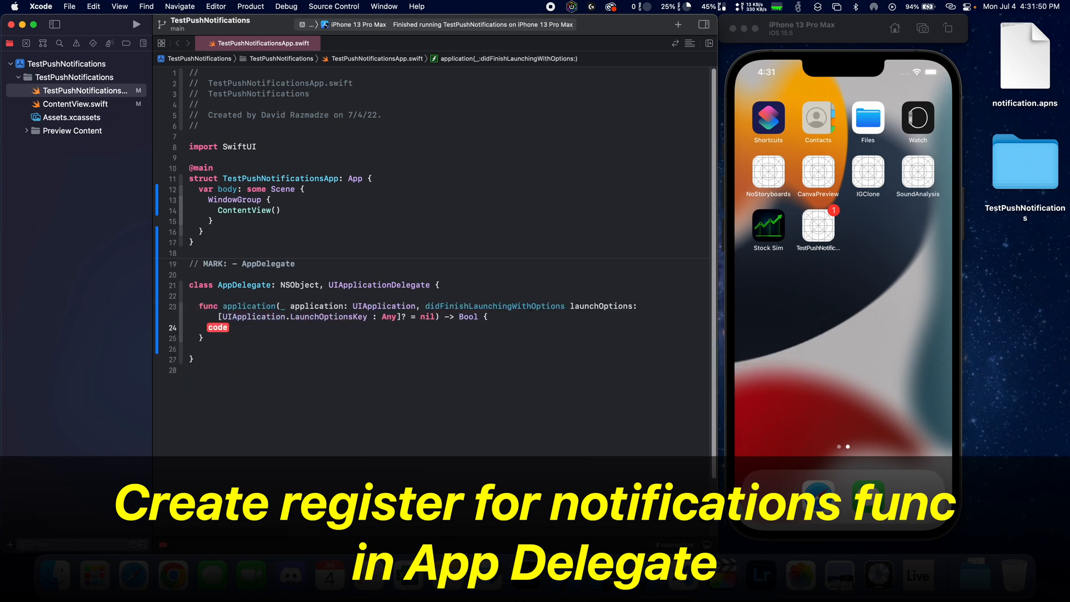
type("return t")
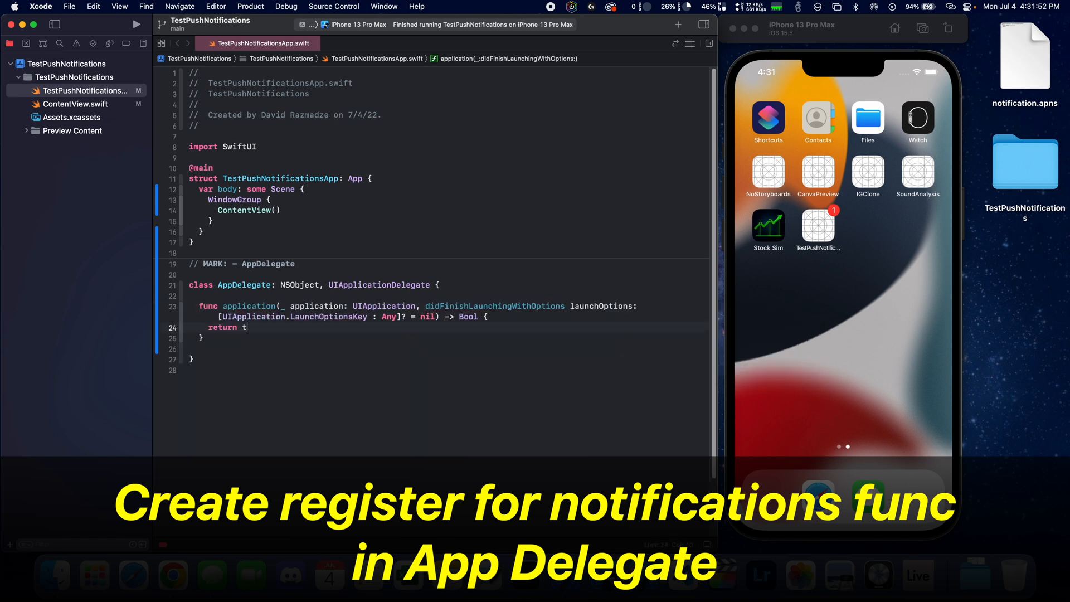
type("rue")
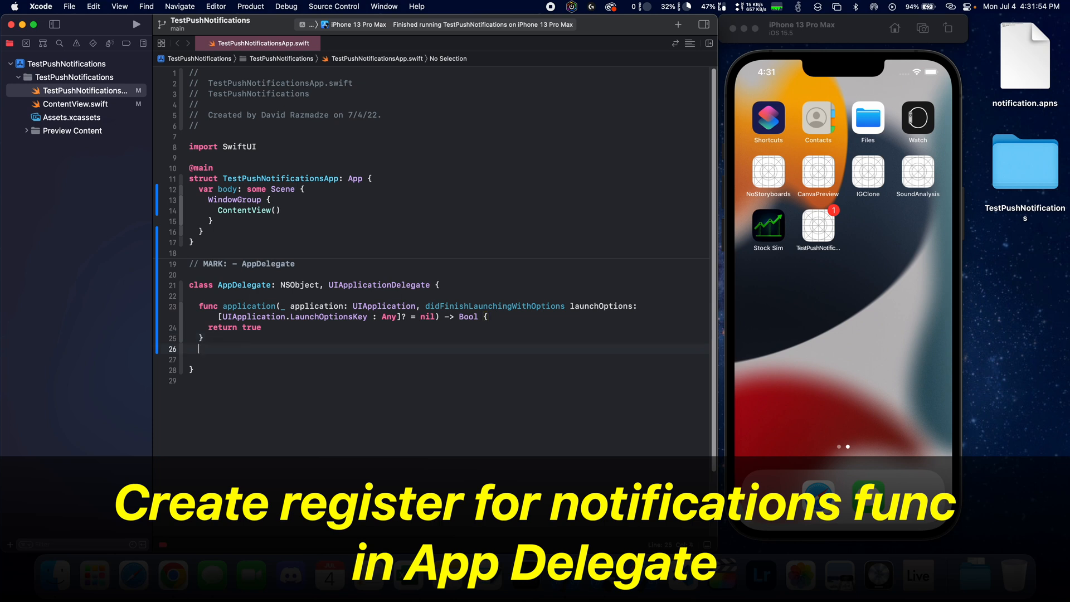
type("// MARK: - Notific")
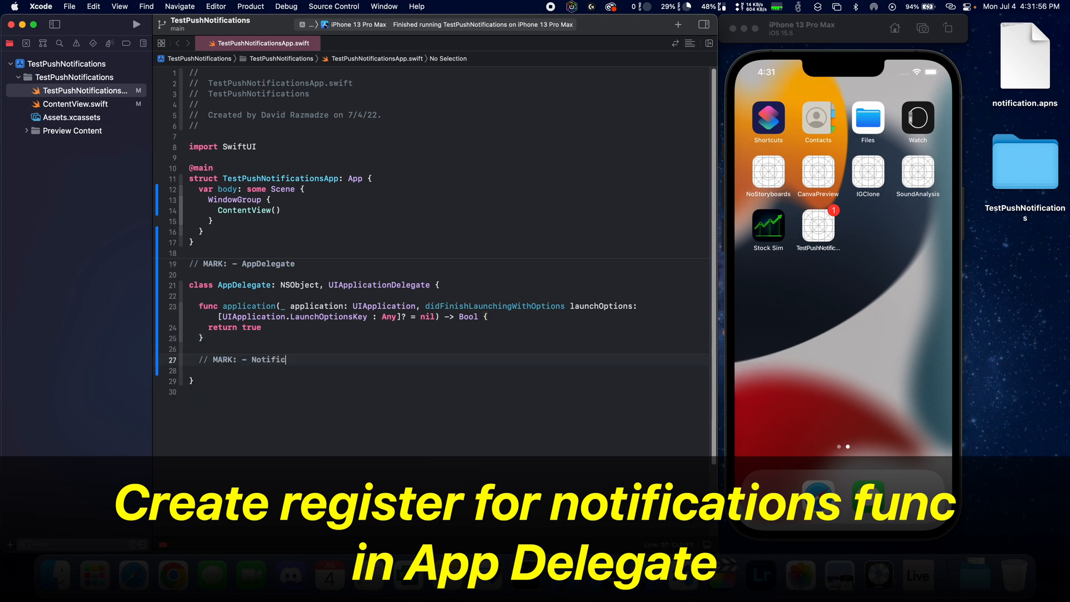
type("ation FUn")
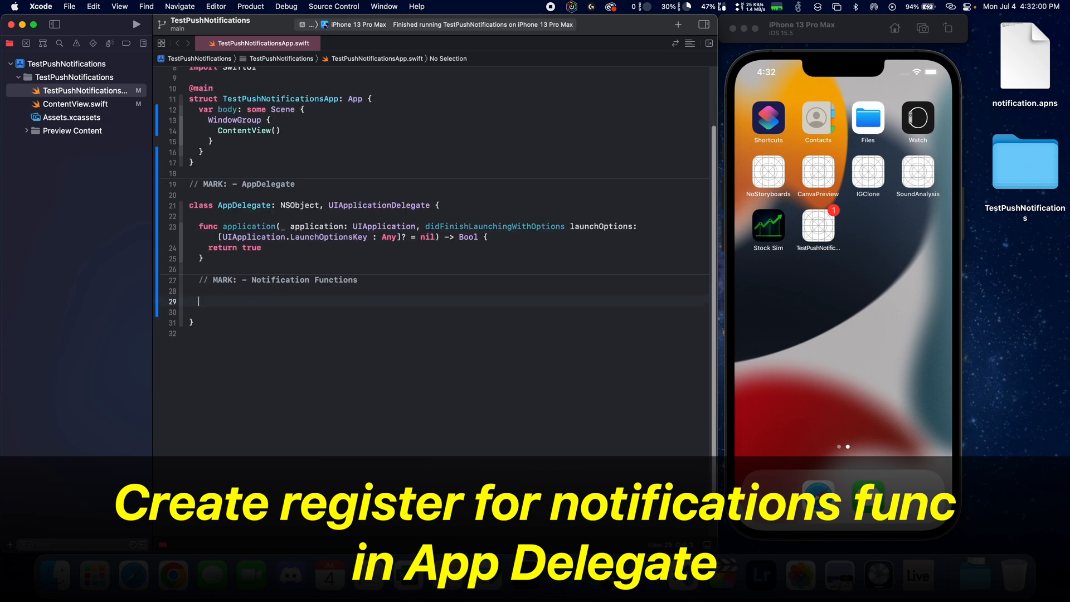
Declare func registerForNotifications() calling UNUserNotificationCenter.current()
type("func")
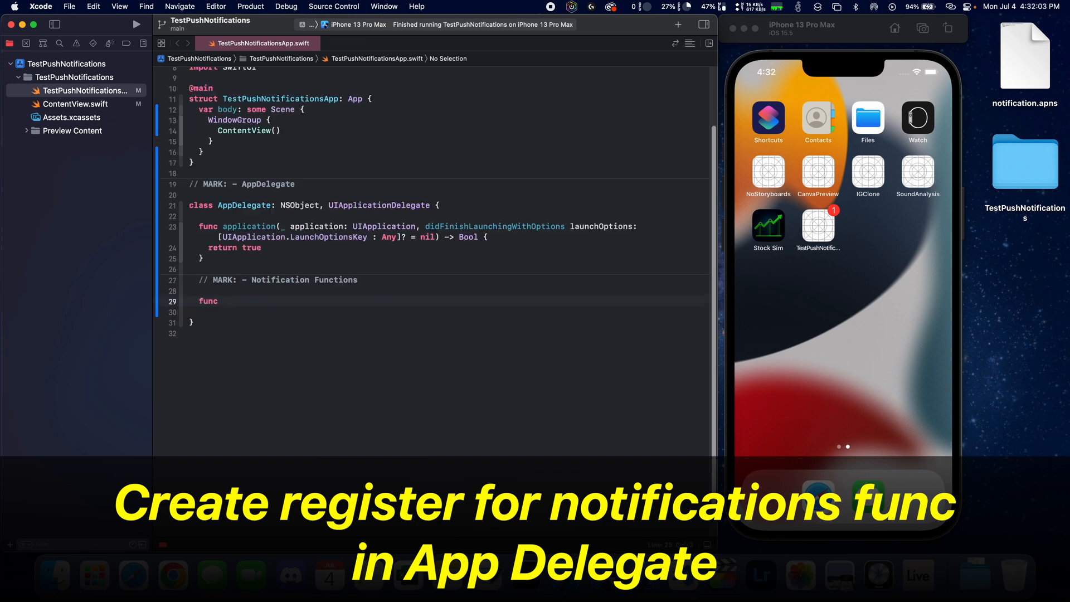
type("registerForNotifications() {")
type("import U")
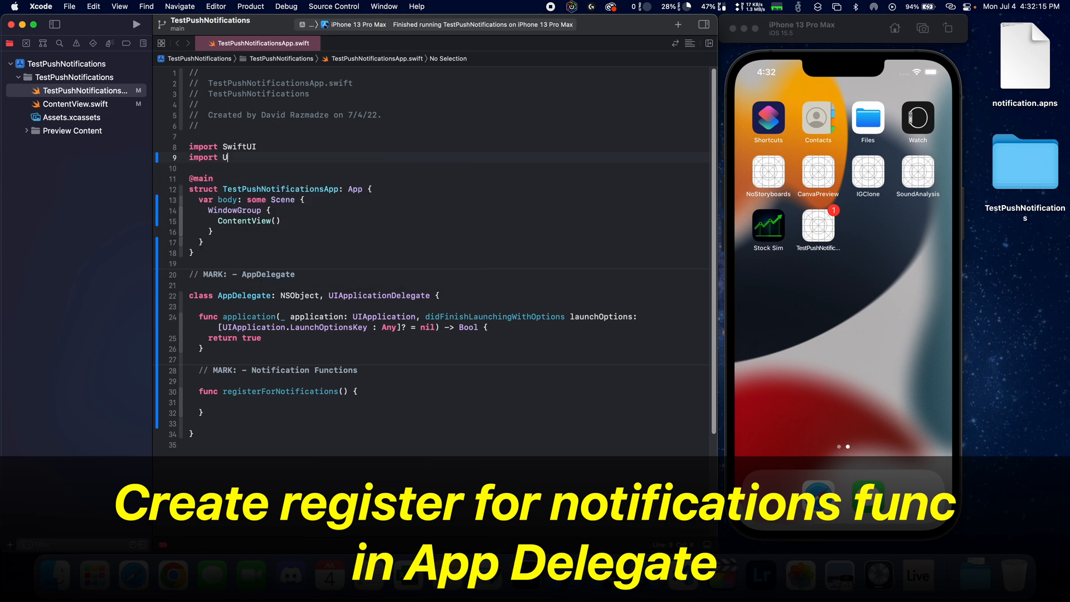
type("serNotifications")
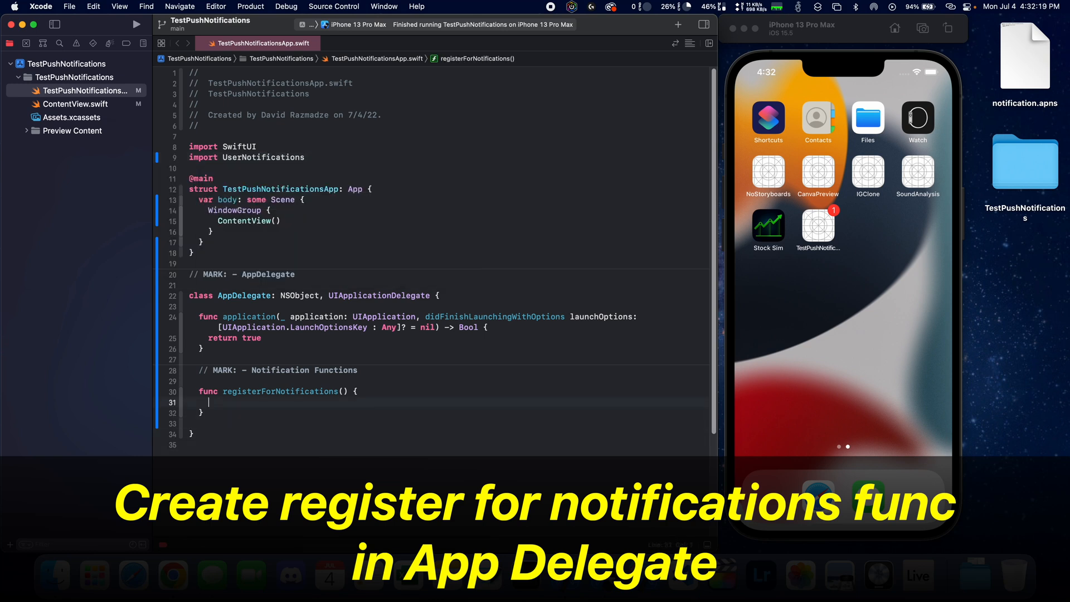
type("UN")
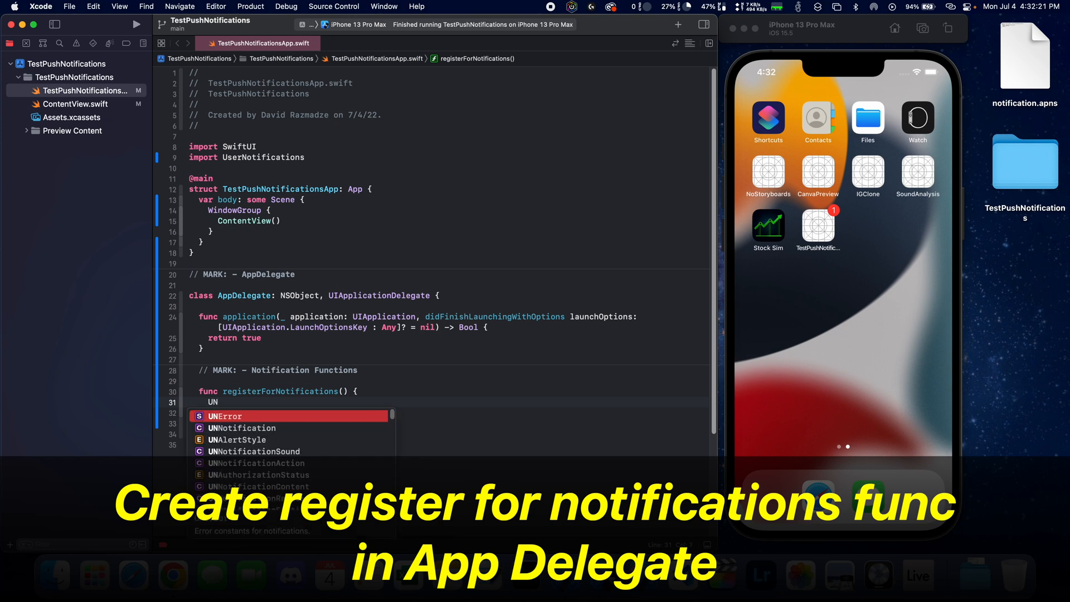
type("User")
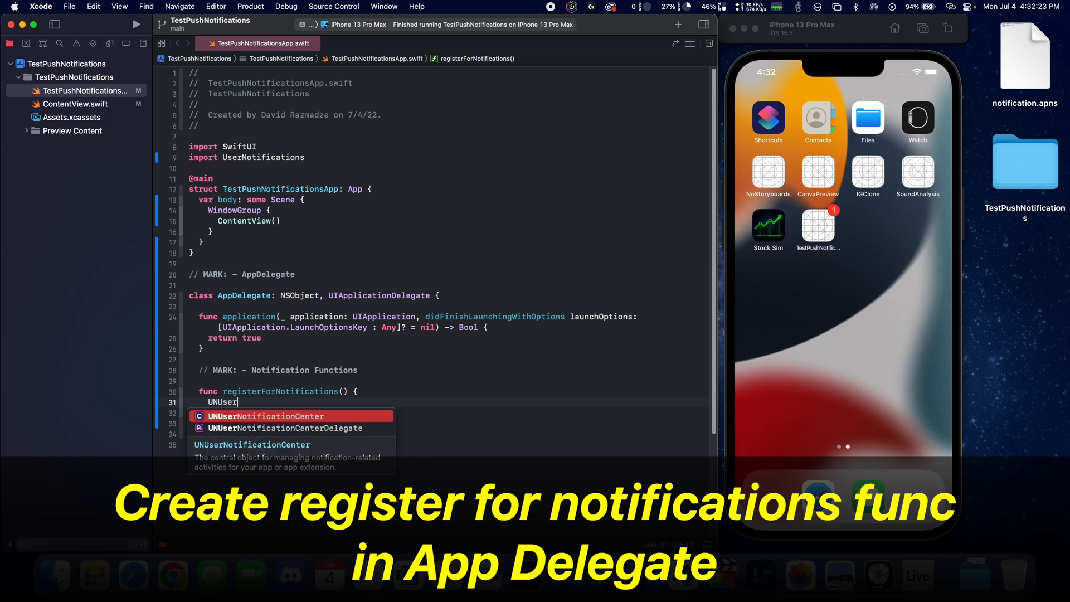
type("NotificationCenter.current()")
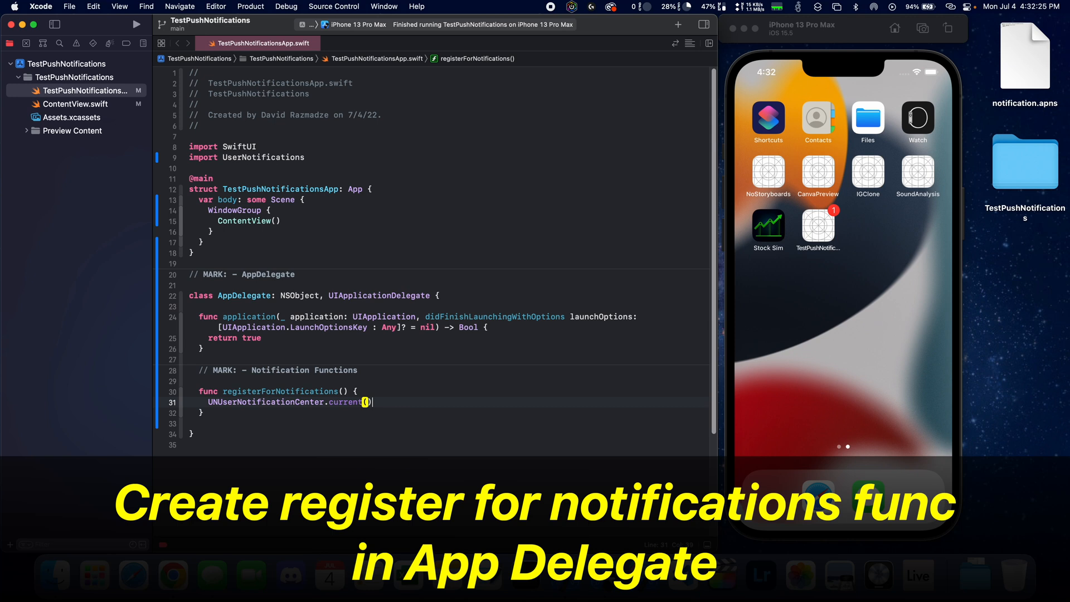
key("Return")
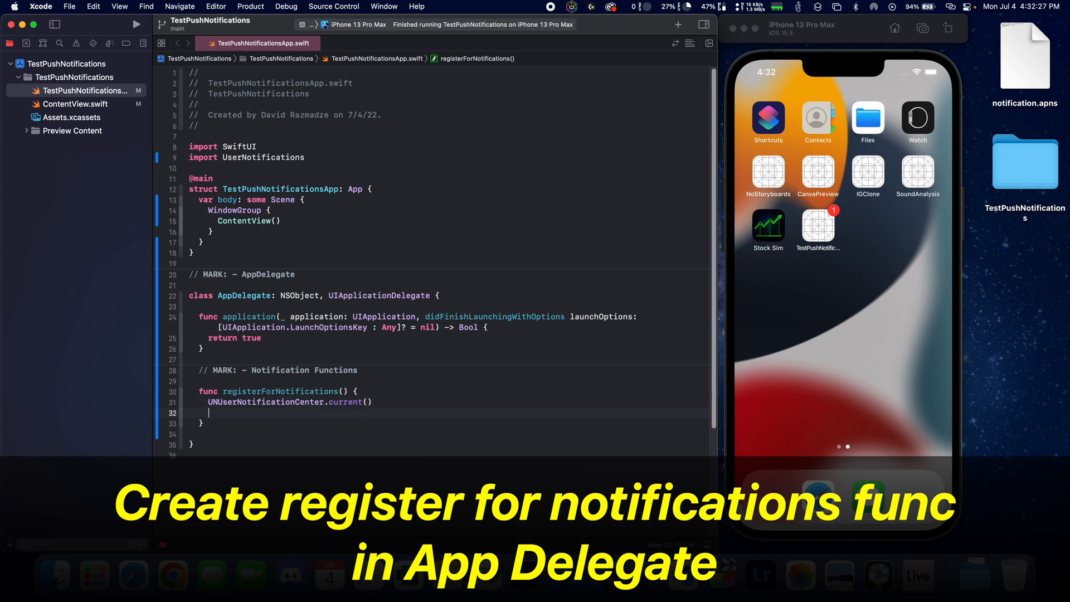
Request .alert, .sound and .badge authorization and print the granted result
type(".requestAuthorization(options: [], completionHandler: (Bool, Error?) -> Void")
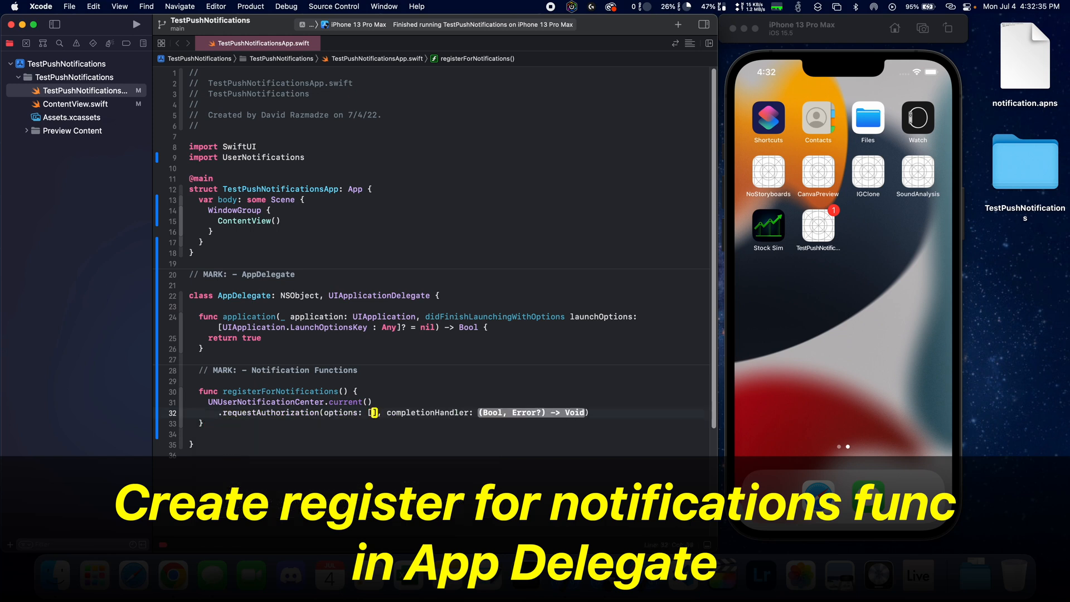
type(".alert")
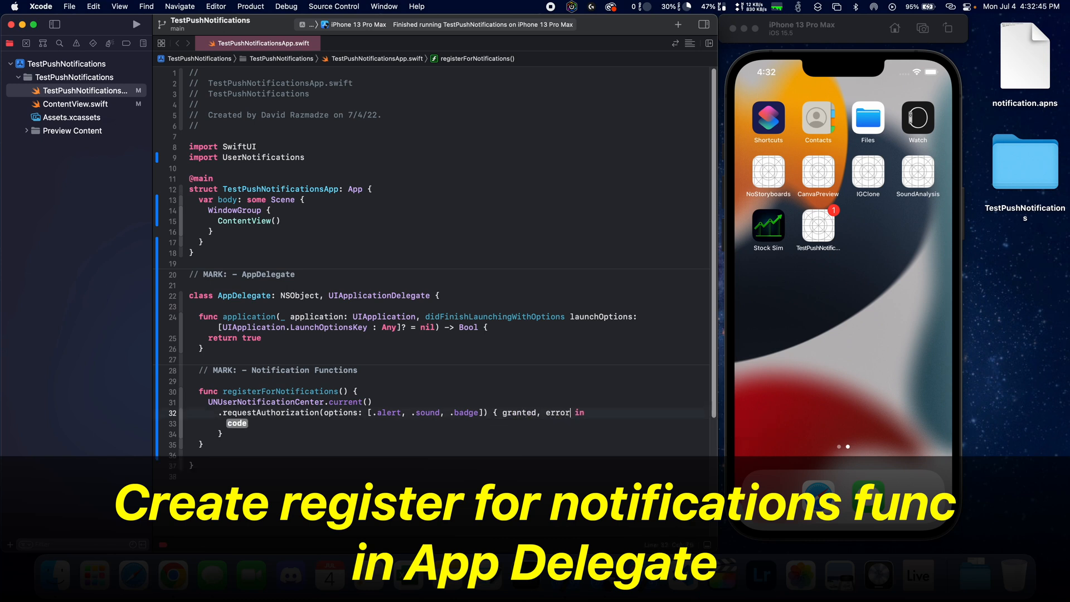
type("print(\"Permission")
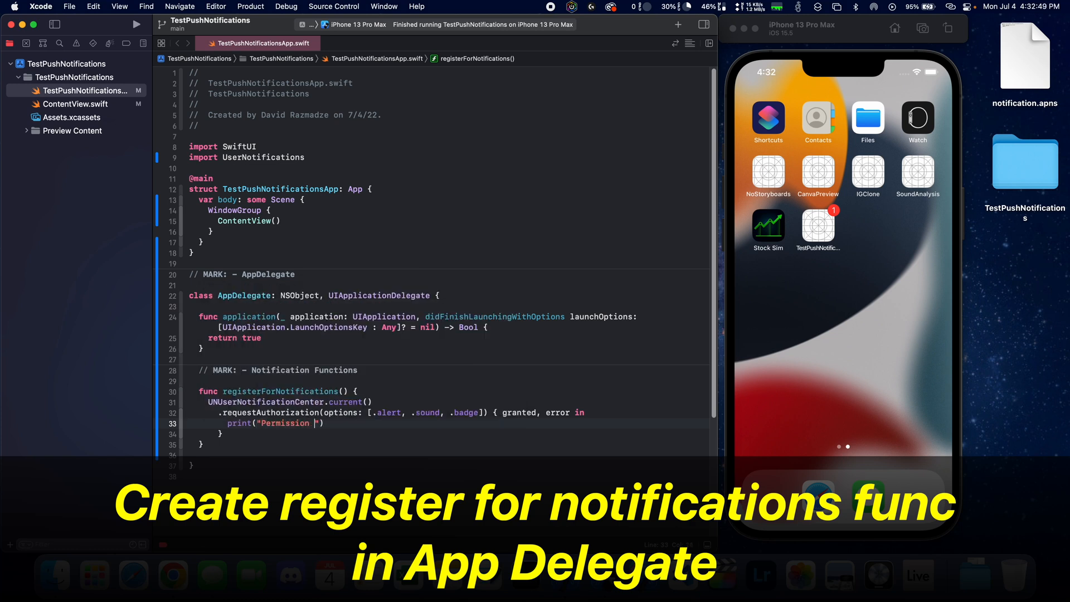
type("granted: \\()")
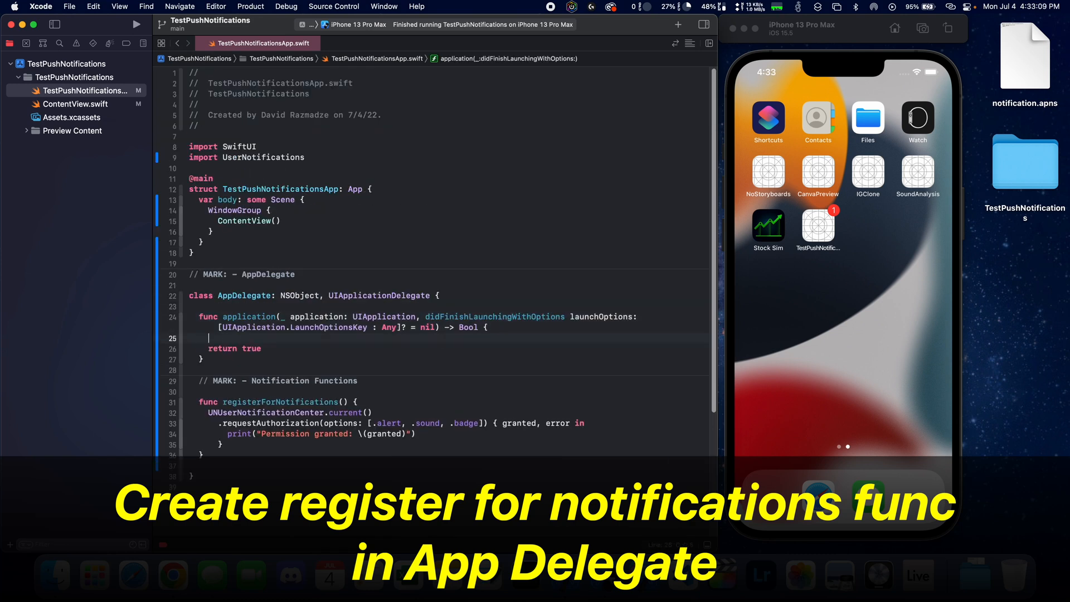
type("registerForNotifications()")
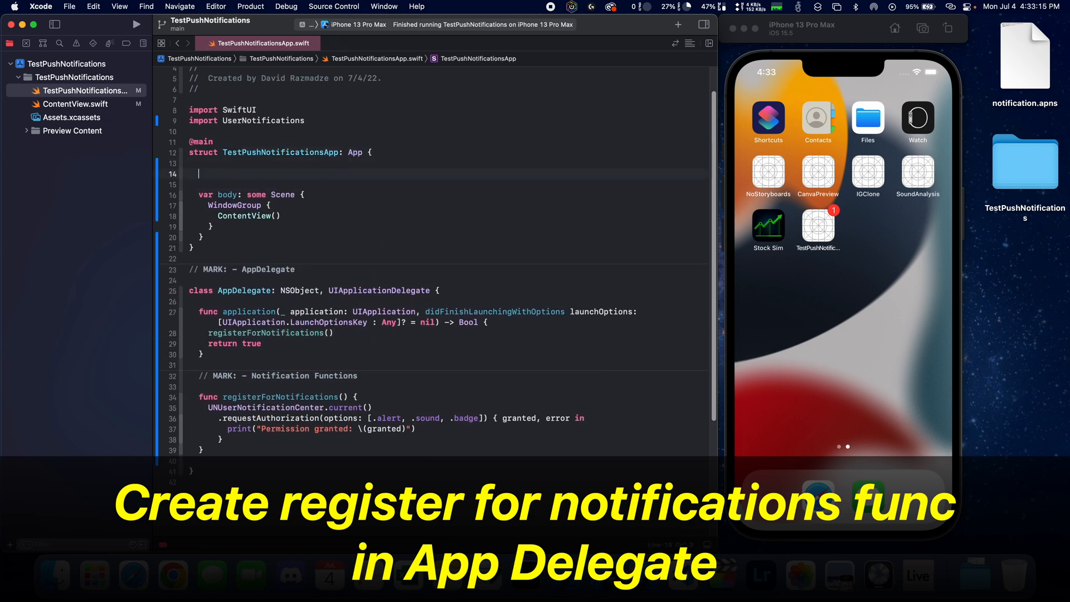
type("@UIAppliu")
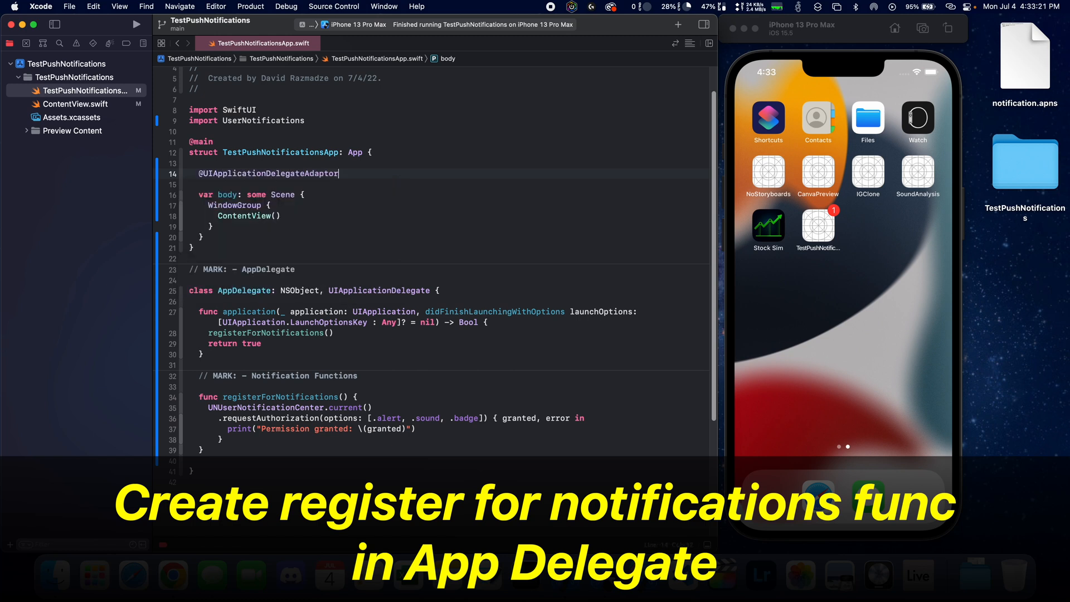
type("(AppDelegate.")
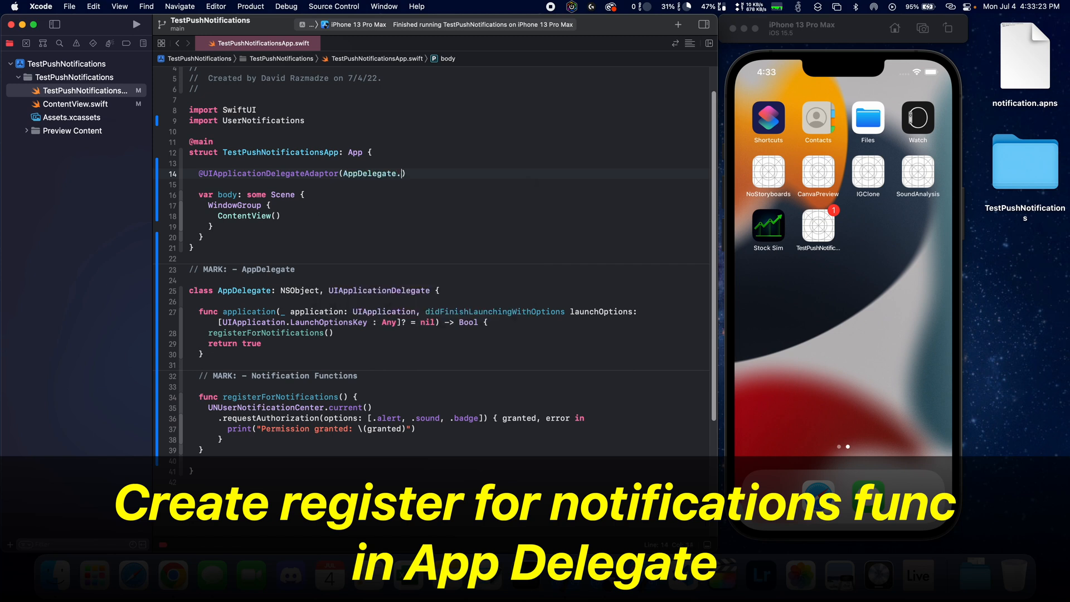
type("self")
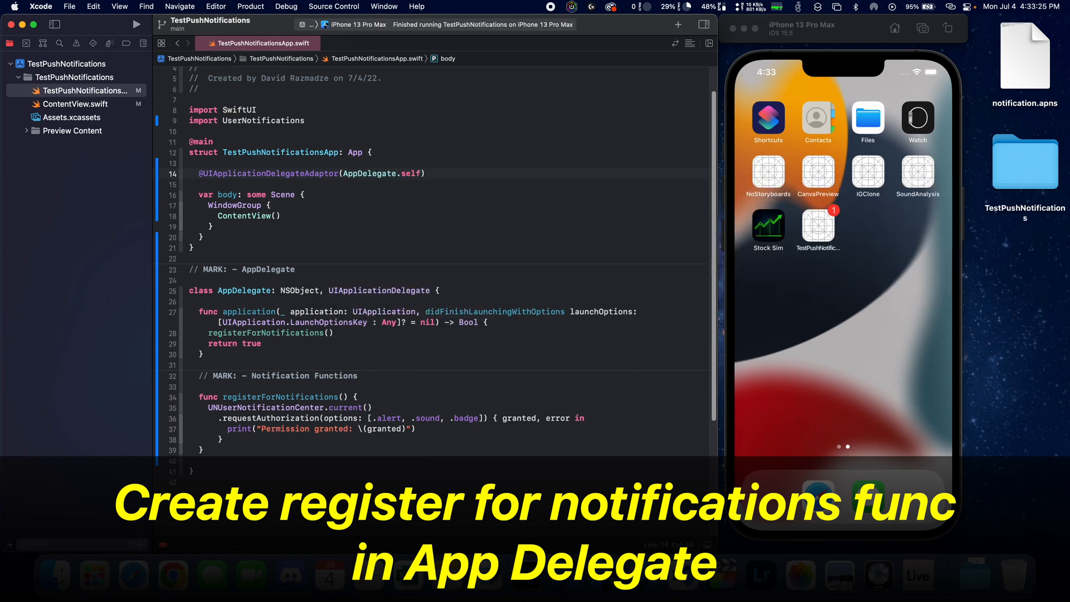
type("var appDelegate")
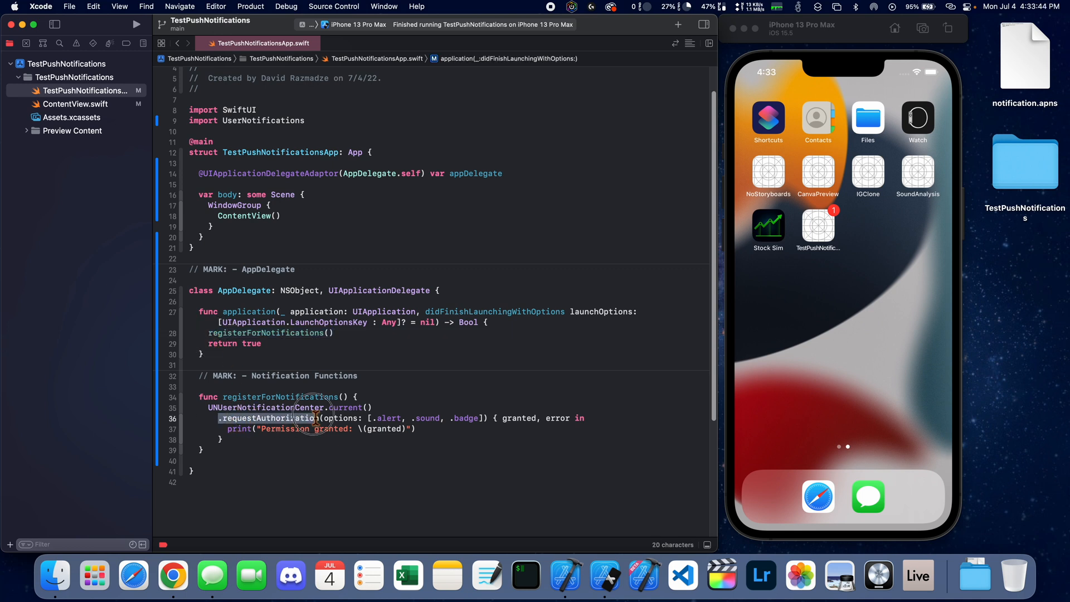
Check the requestAuthorization docs, rerun the app, and allow notifications on the simulator
left_click(266, 418)
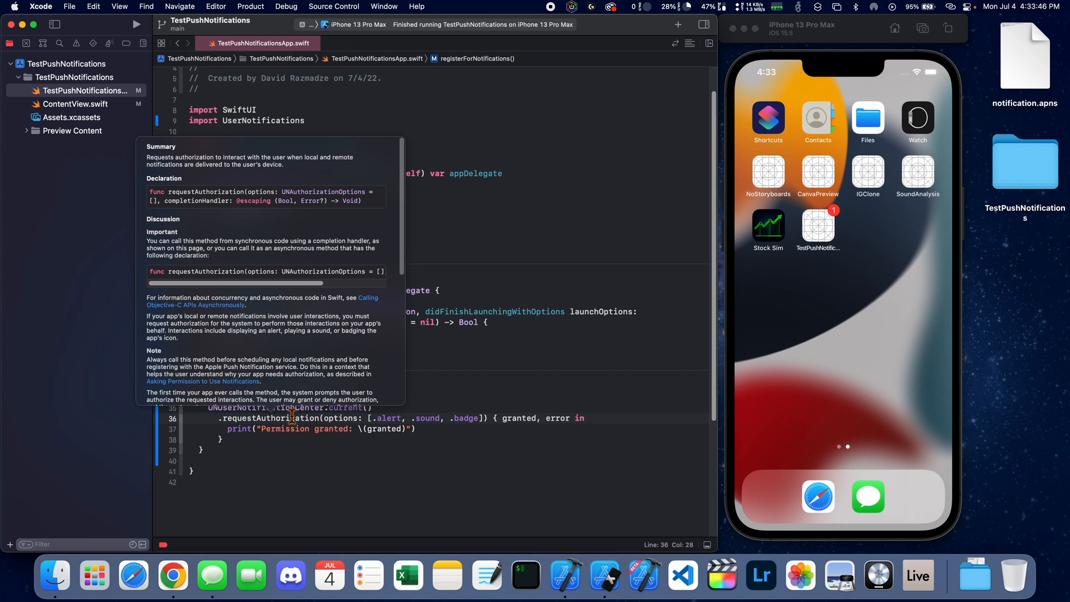
mouse_move(304, 170)
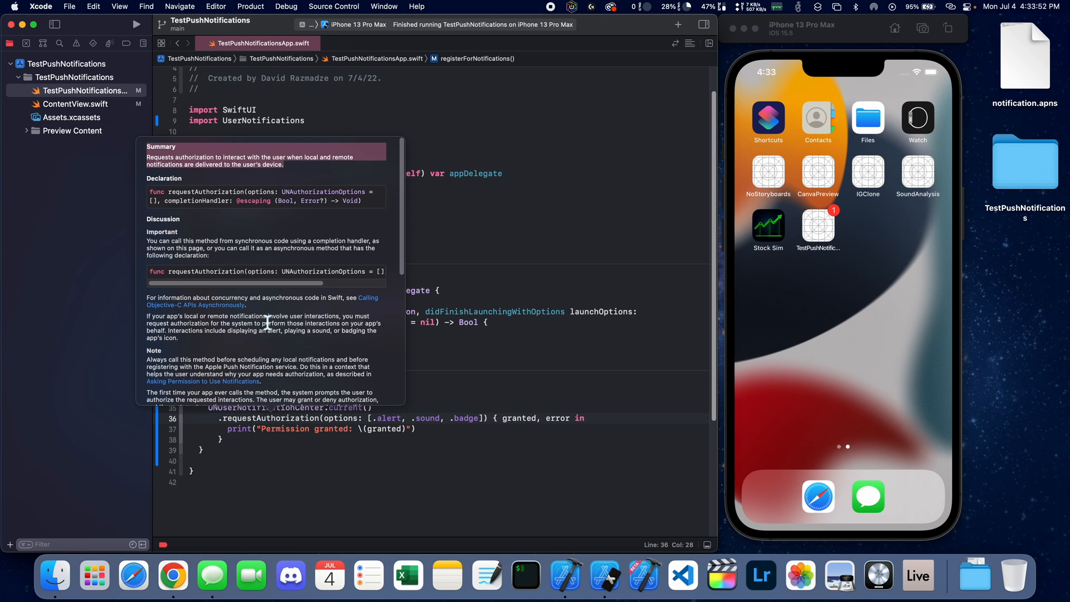
left_click(136, 24)
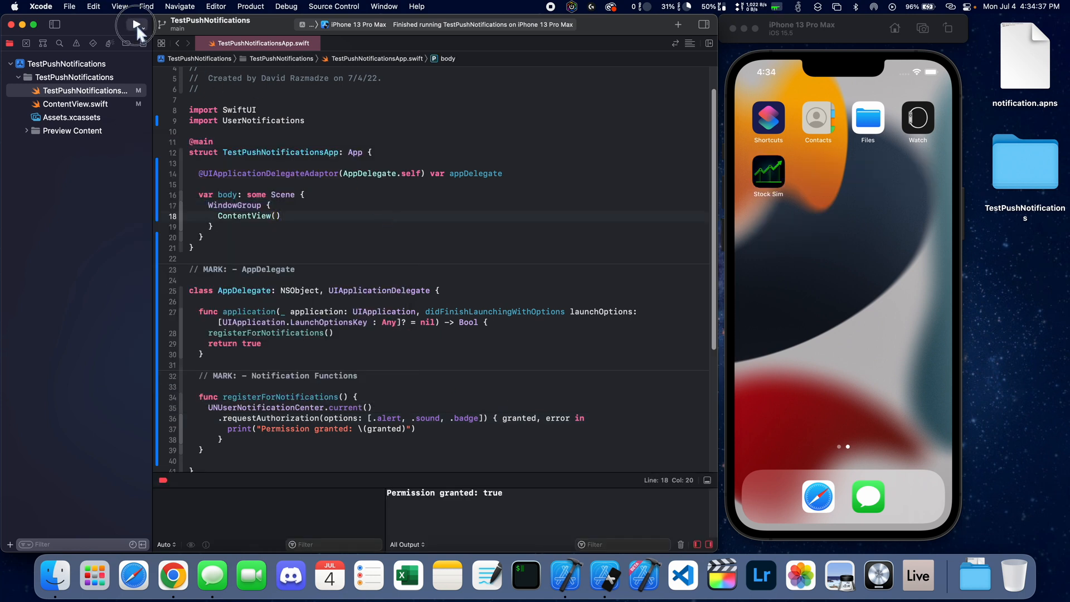
left_click(136, 25)
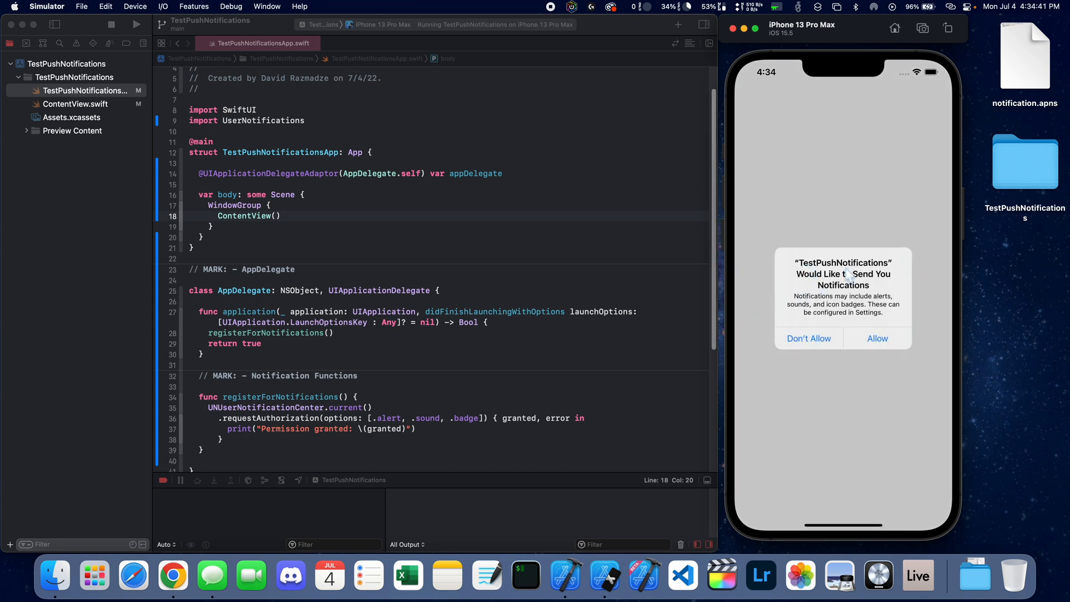
left_click(877, 337)
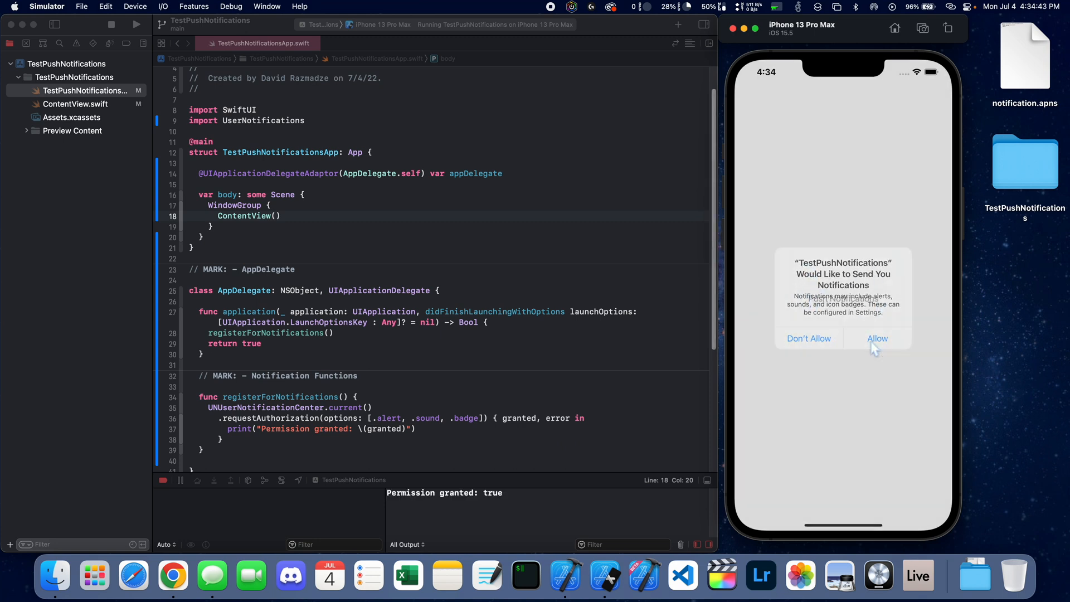
left_click(876, 338)
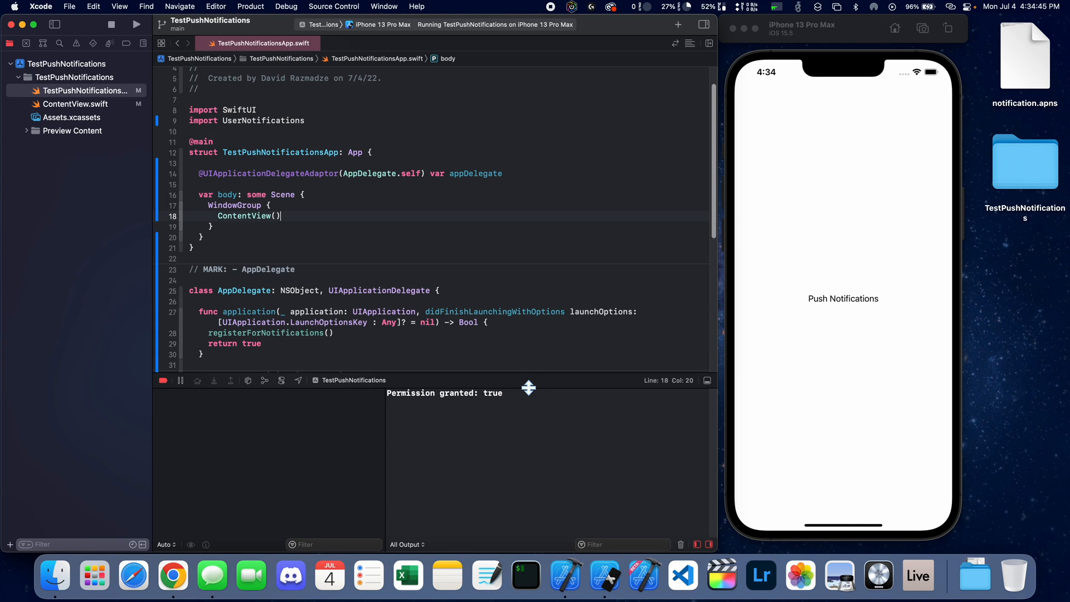
double_click(410, 392)
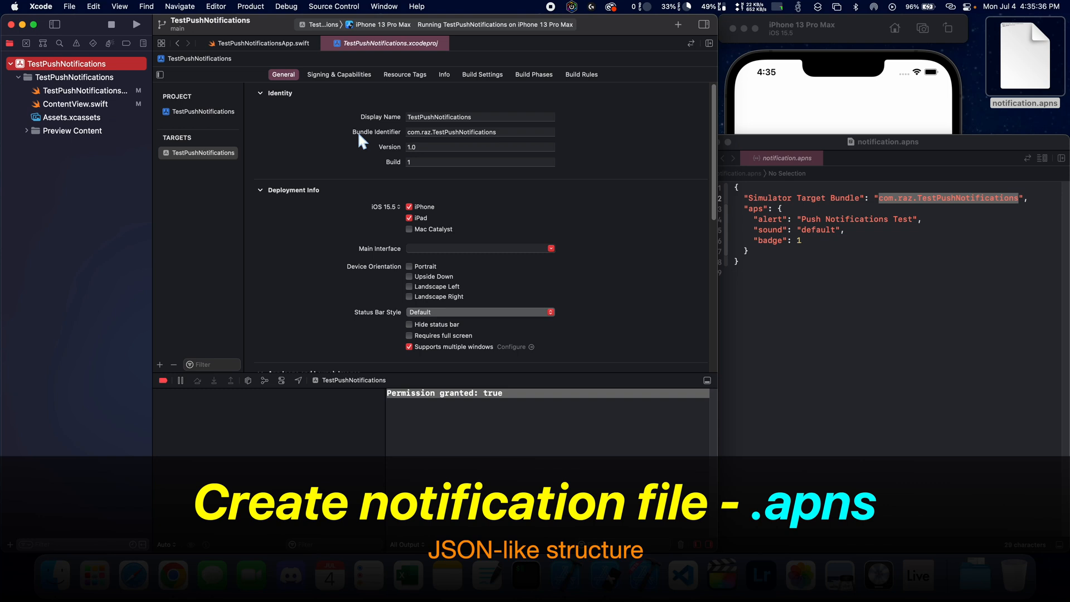
mouse_move(487, 145)
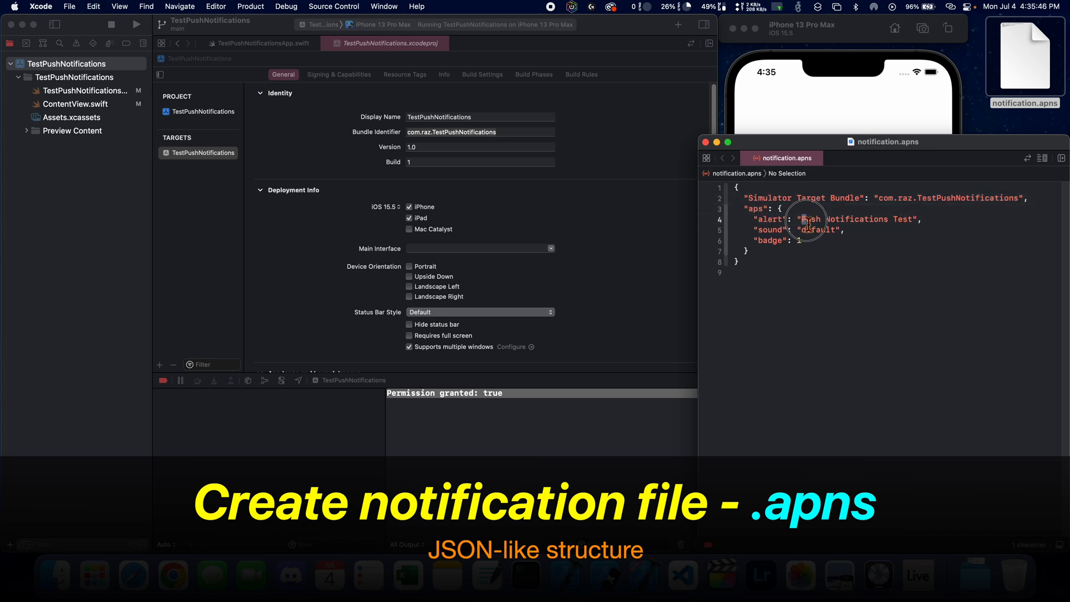
Highlight the 'Push Notifications Test' alert message in the notification.apns payload
double_click(853, 219)
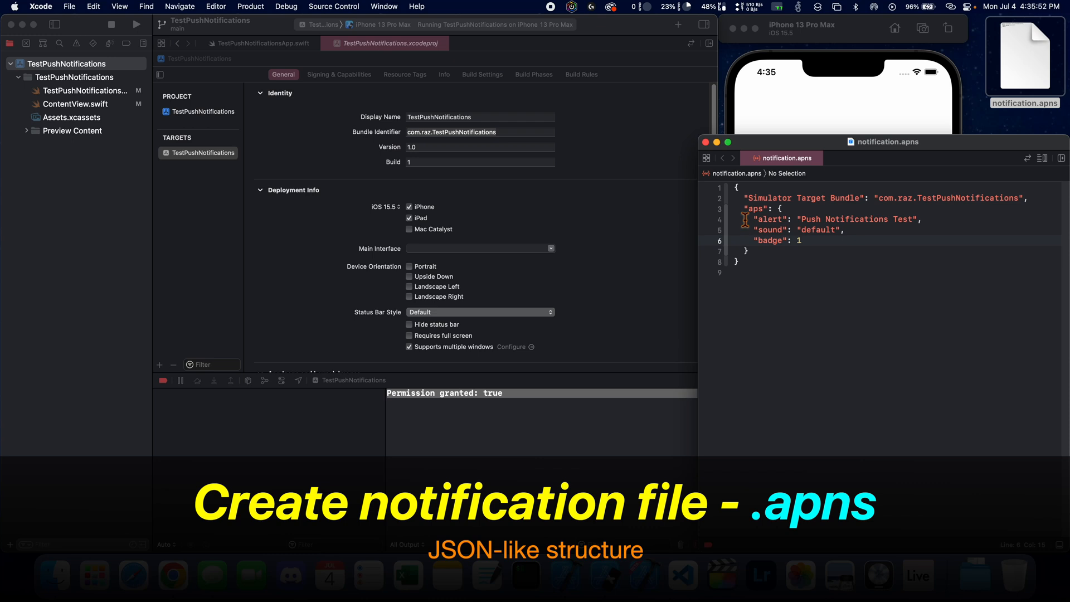
left_click(729, 188)
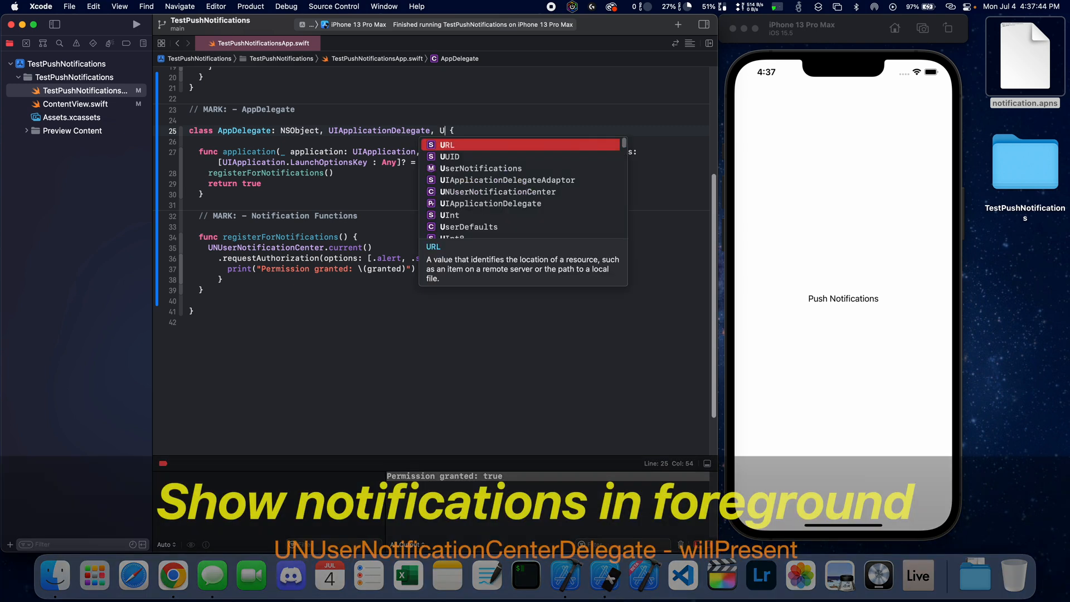
Adopt UNUserNotificationCenterDelegate and implement willPresent calling completionHandler([.alert, .sound, .banner])
type("NN")
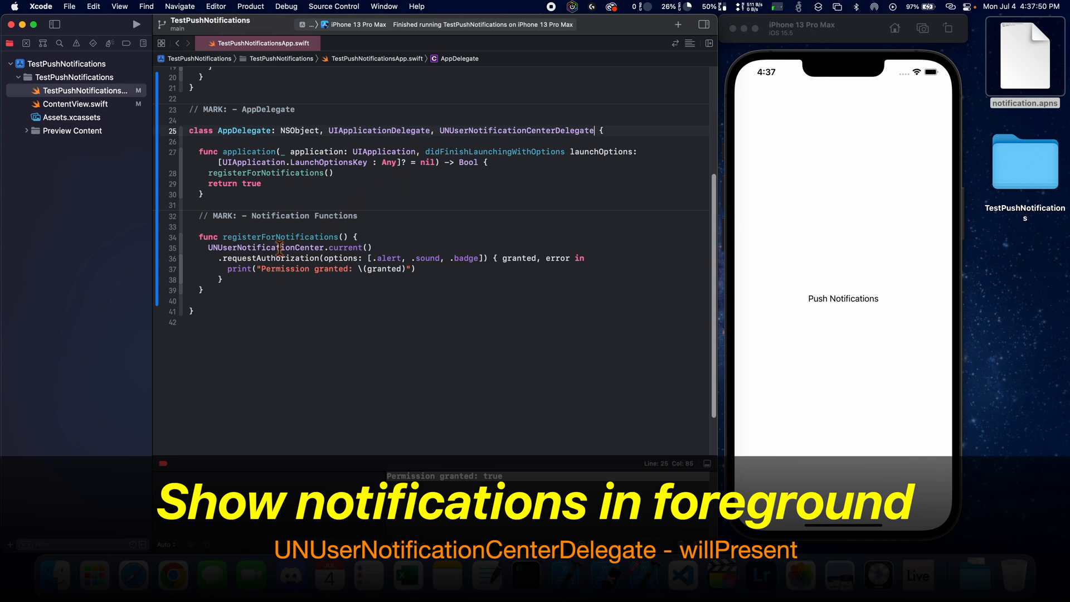
type("wi")
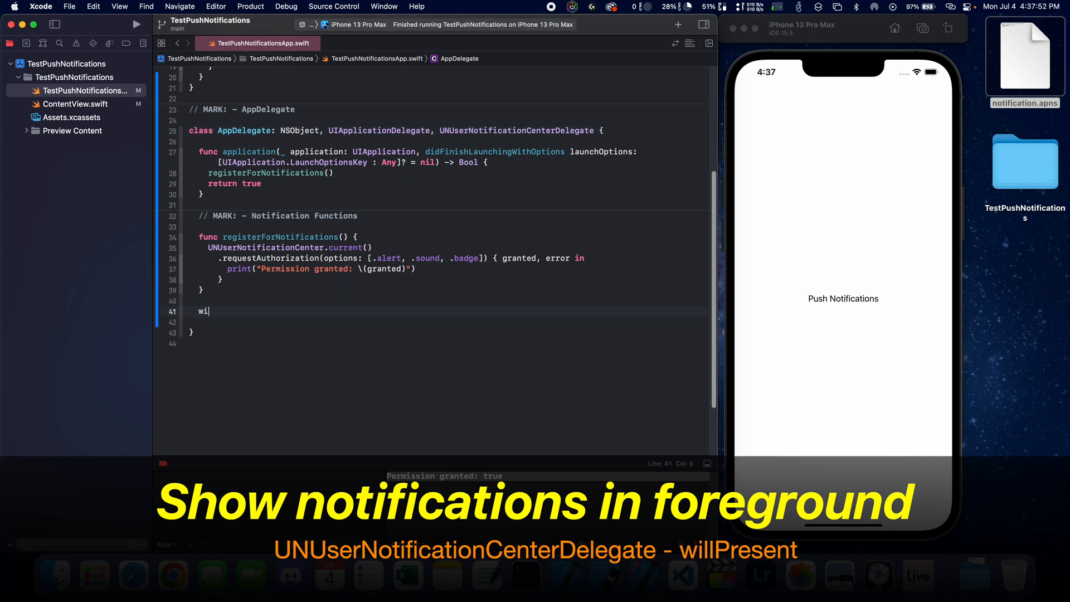
type("llpresent")
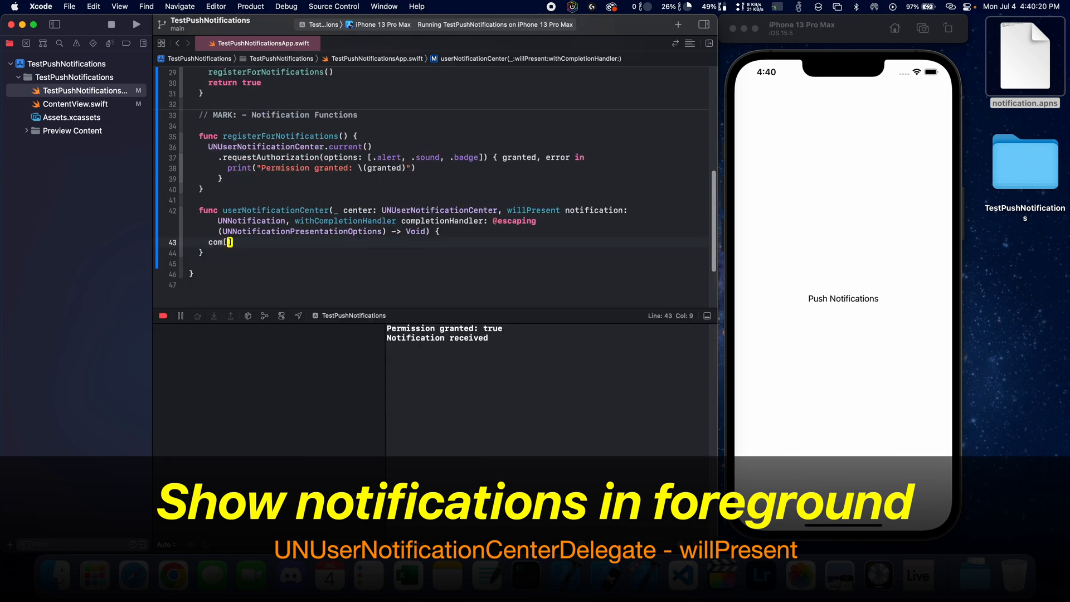
type("completionHandler(UNNotificationPresentationOptions")
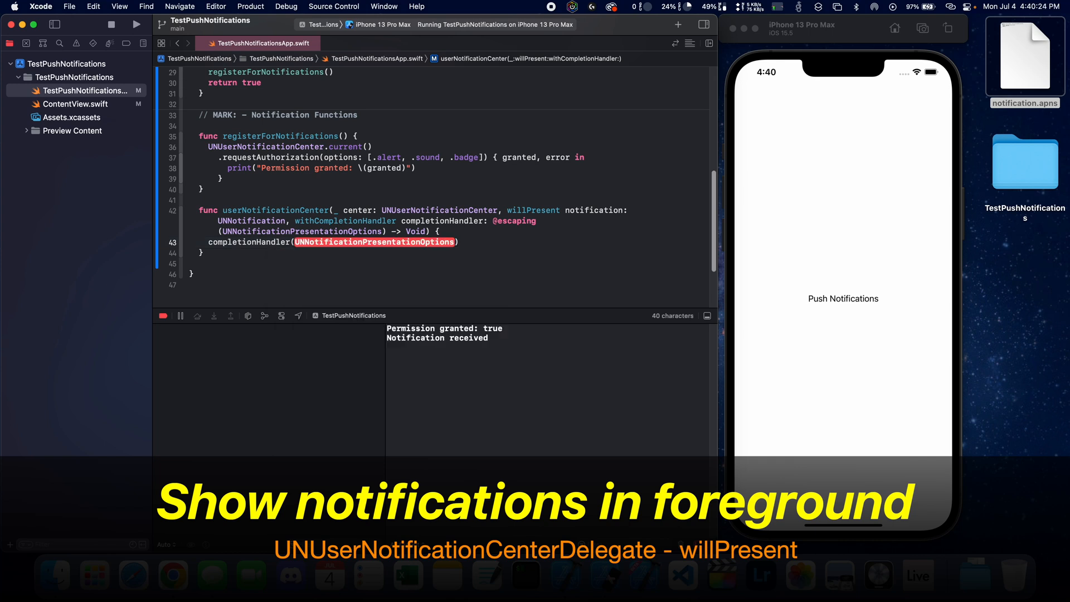
type("[.alert, .sound, .banner]")
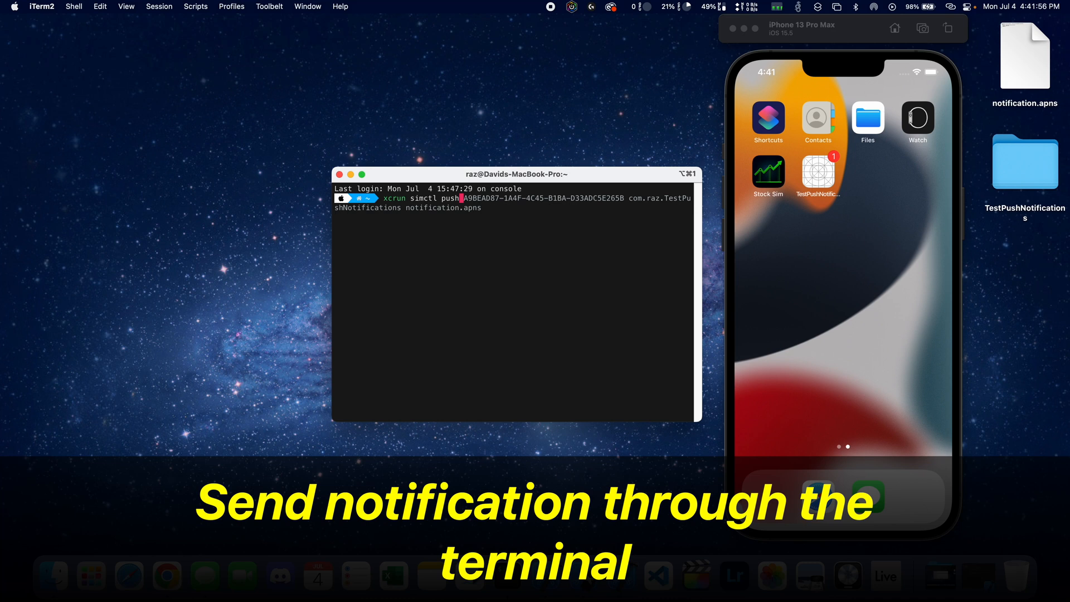
Select the device UUID in the xcrun simctl push command
double_click(478, 198)
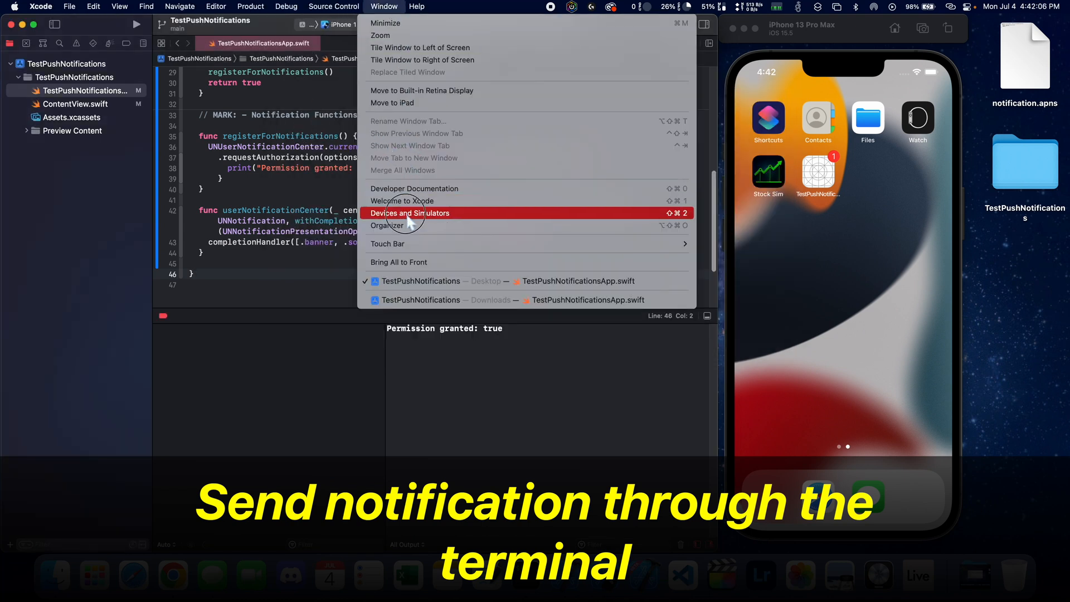
Open Devices and Simulators to find the iPhone 13 Pro Max simulator's identifier
left_click(410, 213)
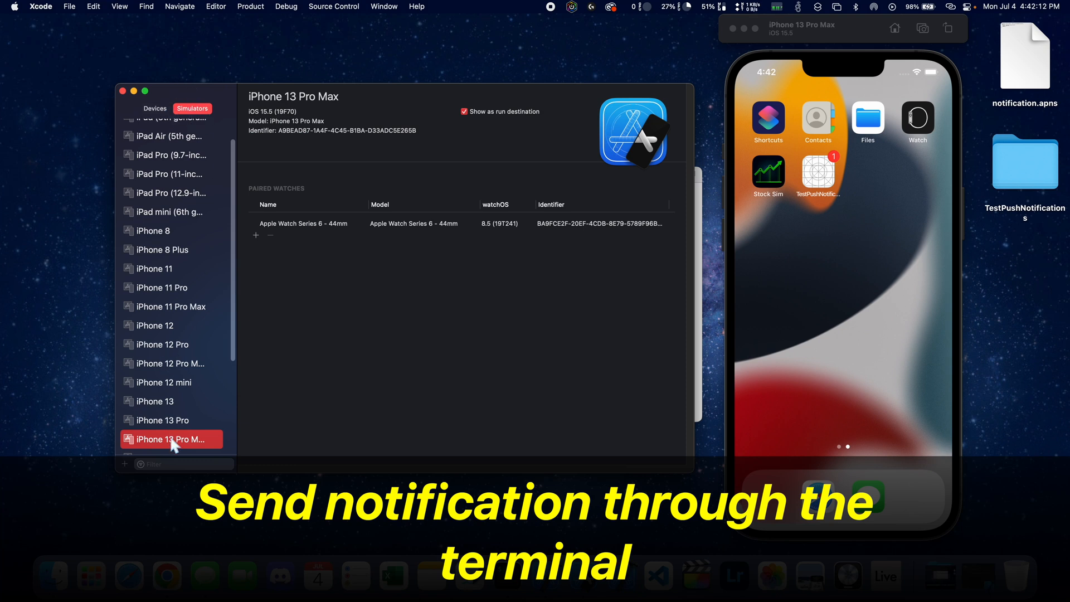
mouse_move(285, 136)
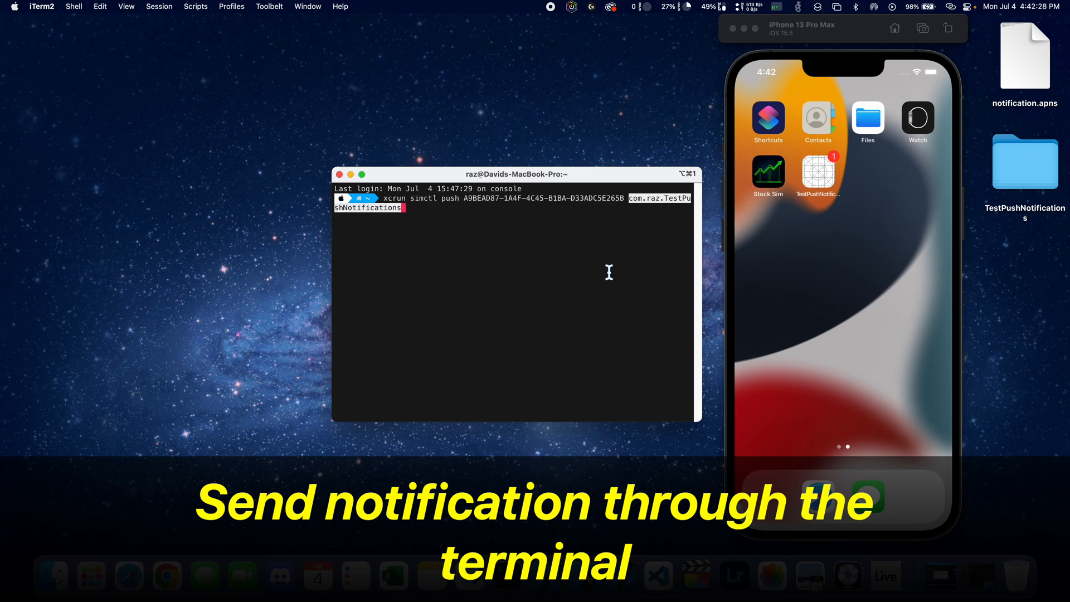
Run xcrun simctl push with Desktop/notification.apns to show the Push Notifications Test banner
type("notification.apns")
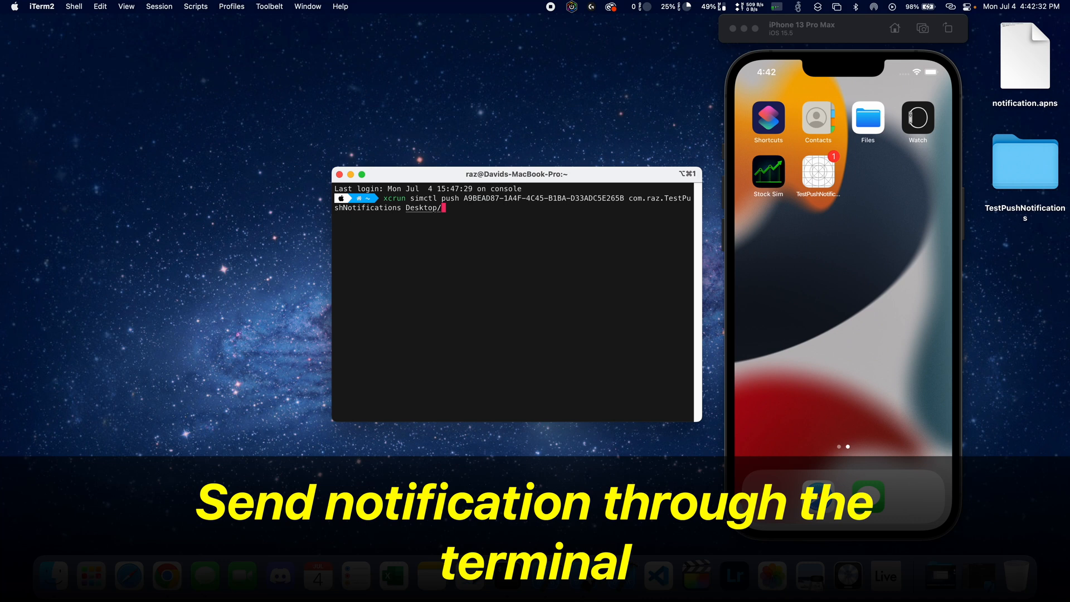
type("notification.apns")
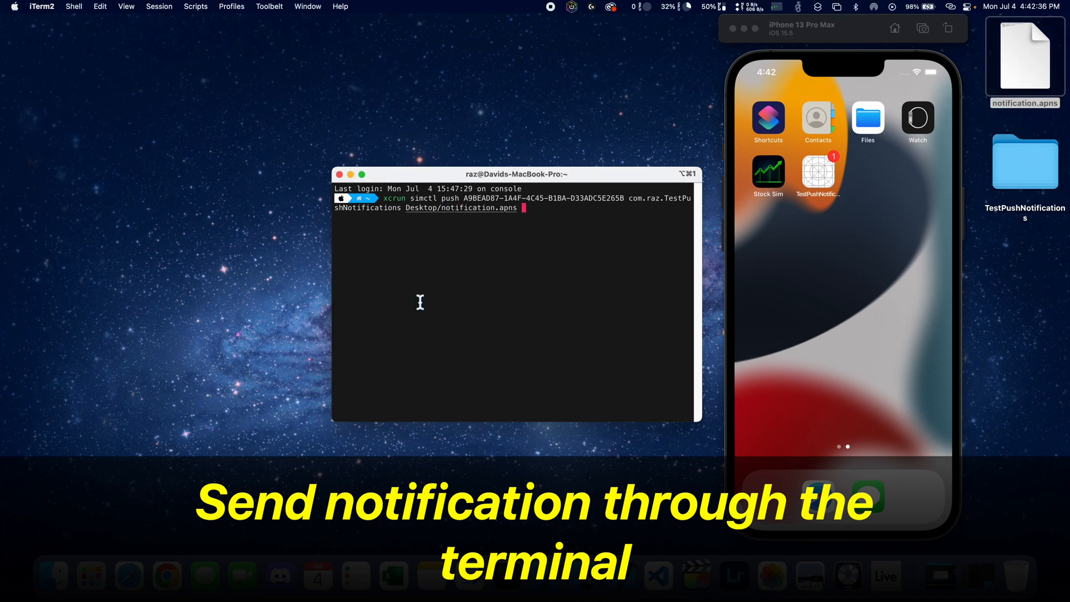
key("Return")
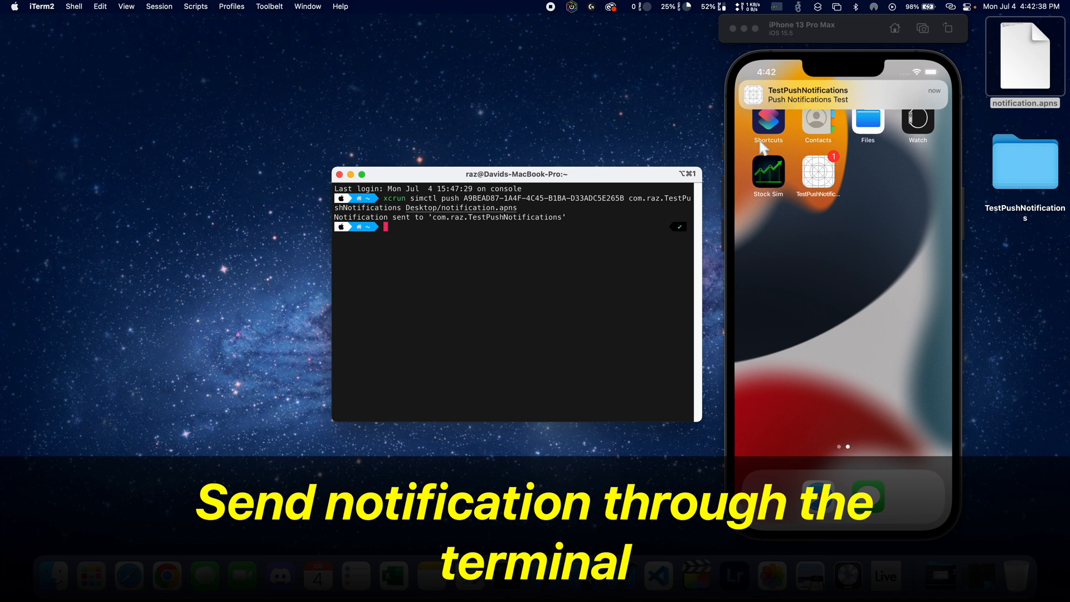